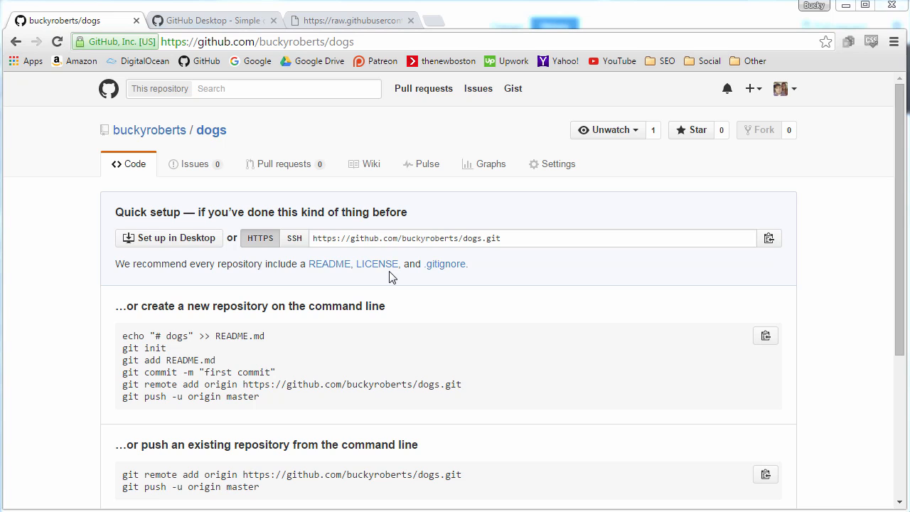
mouse_move(342, 212)
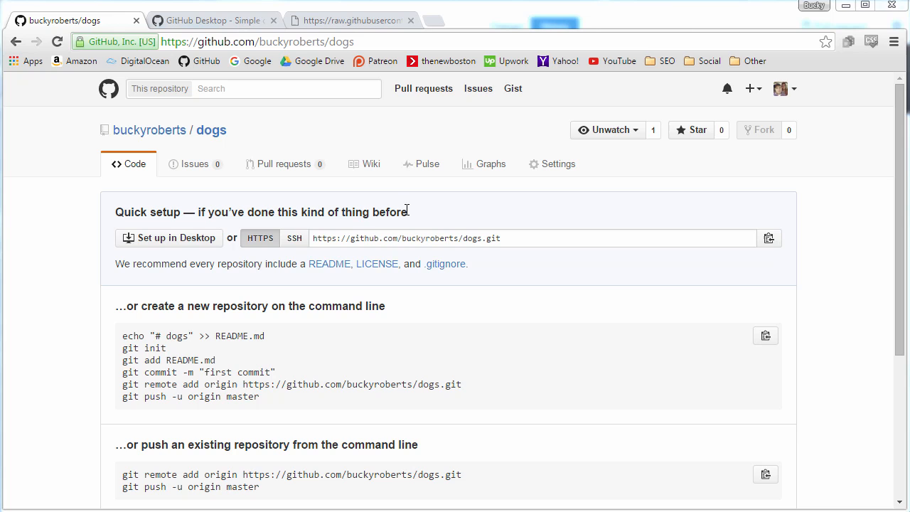
mouse_move(145, 182)
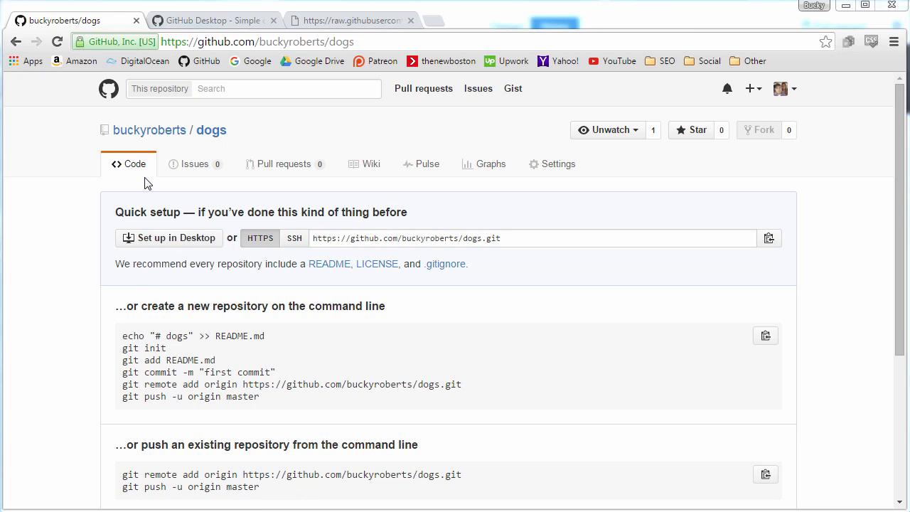
mouse_move(211, 131)
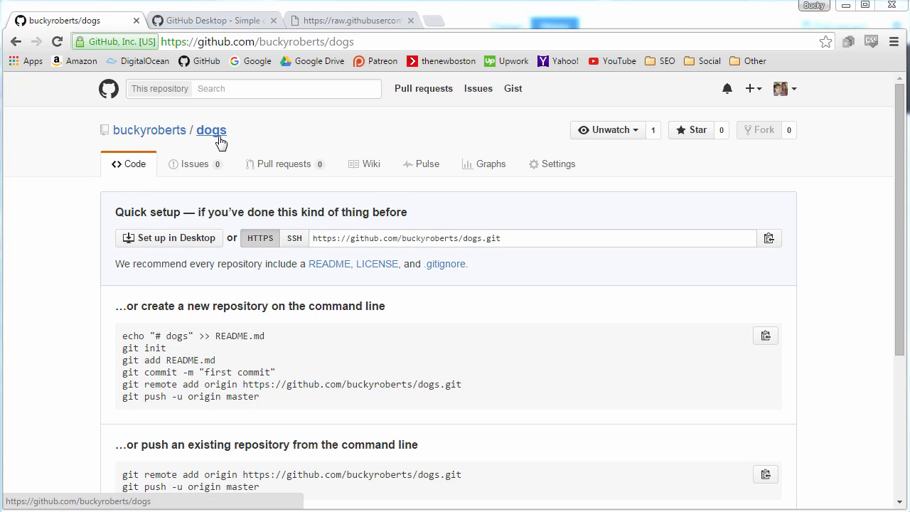
mouse_move(210, 135)
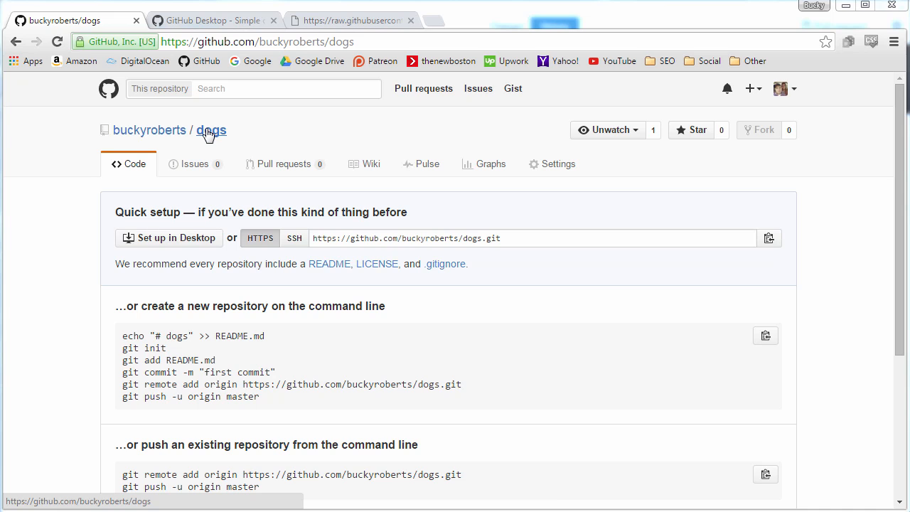
mouse_move(183, 146)
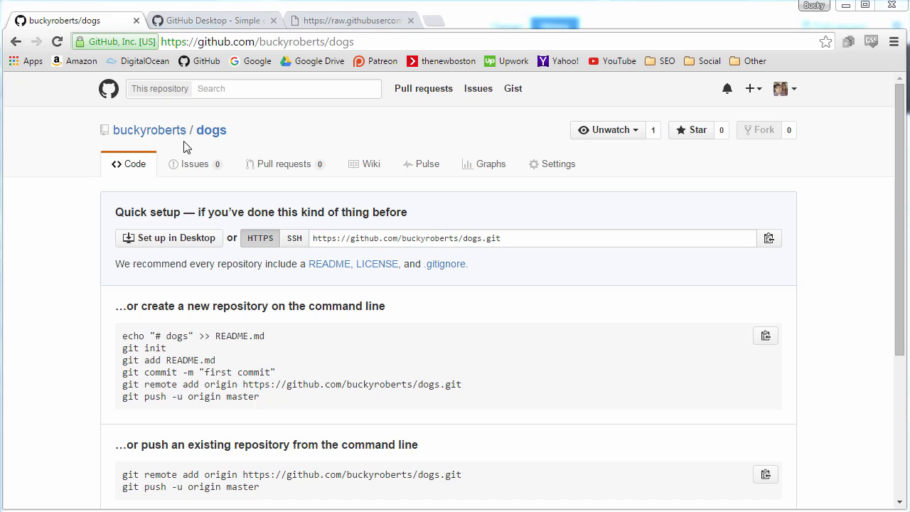
mouse_move(751, 88)
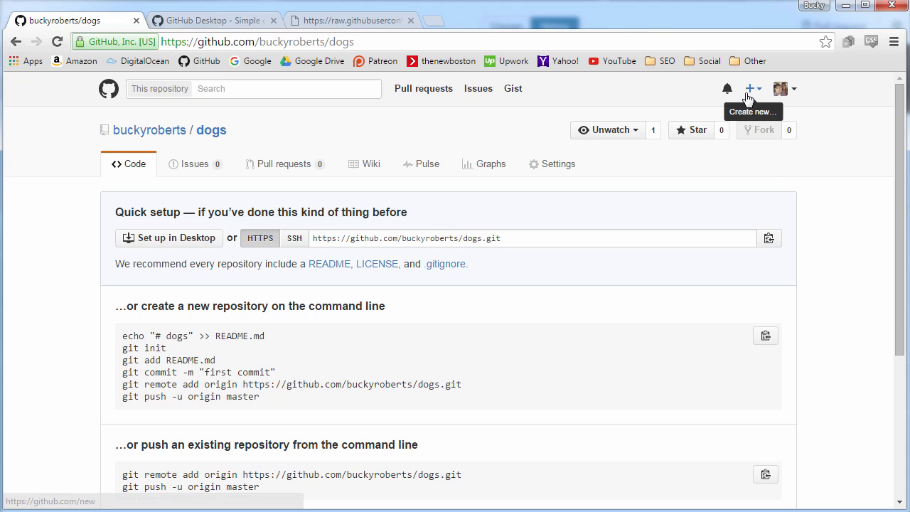
mouse_move(255, 159)
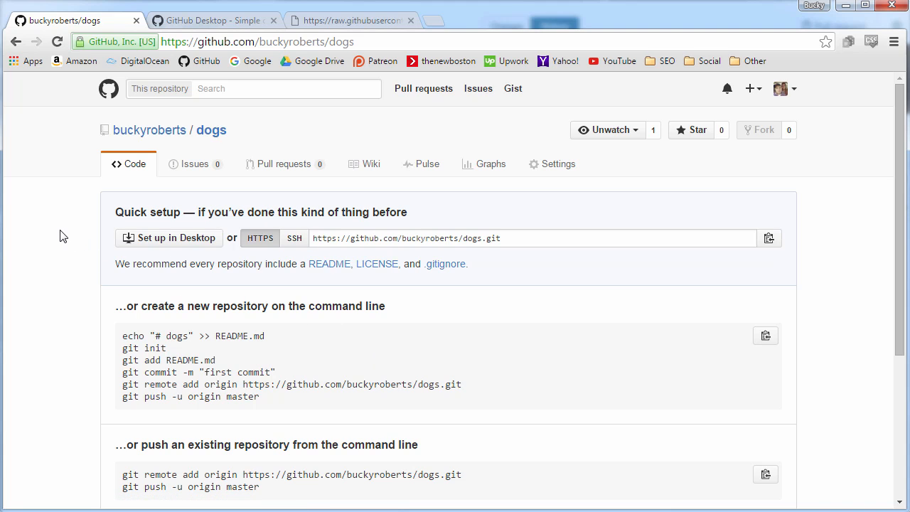
mouse_move(199, 3)
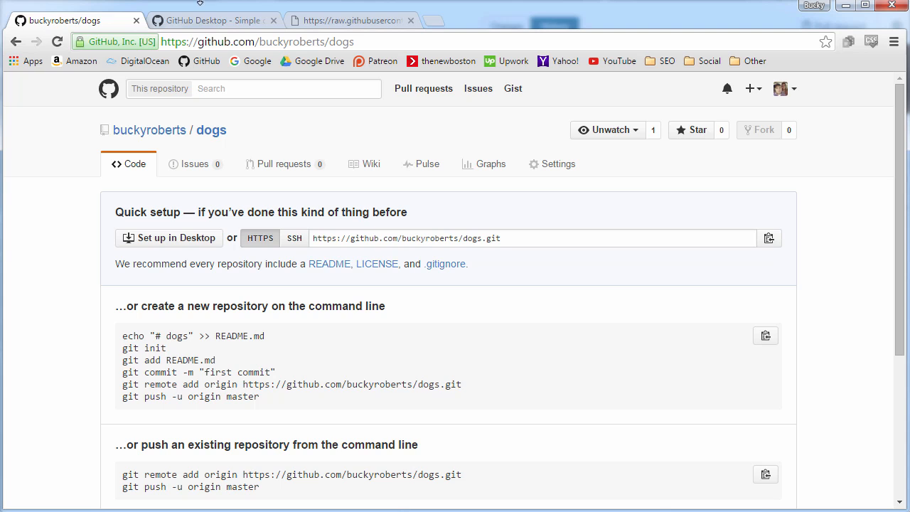
Look over the desktop.github.com download page without downloading anything yet
left_click(206, 20)
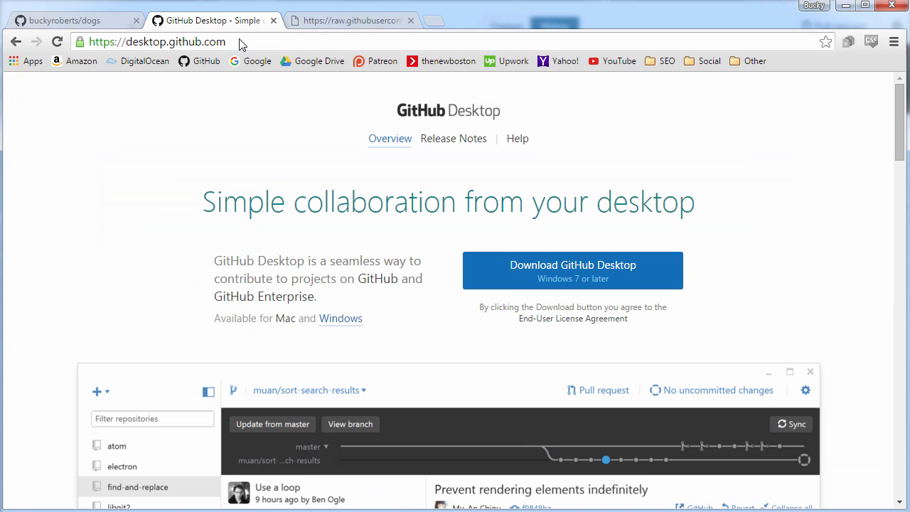
mouse_move(139, 41)
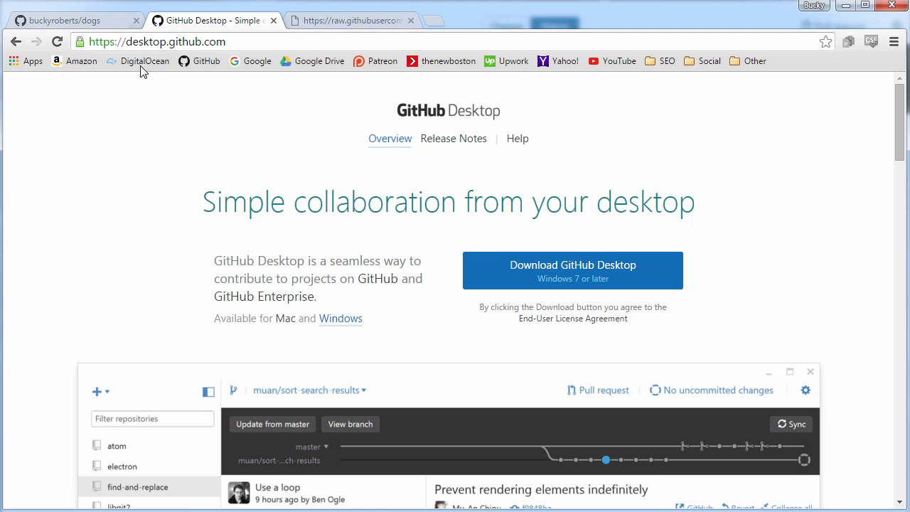
mouse_move(138, 182)
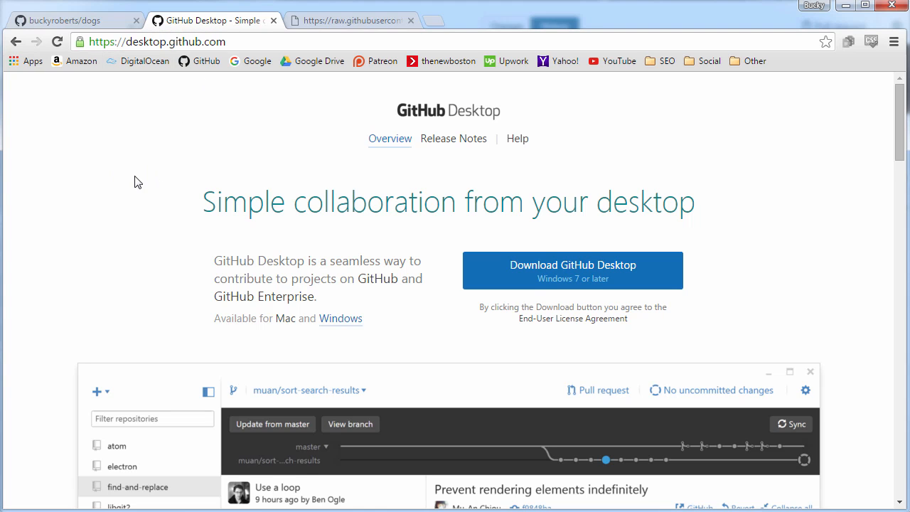
scroll("down", 3)
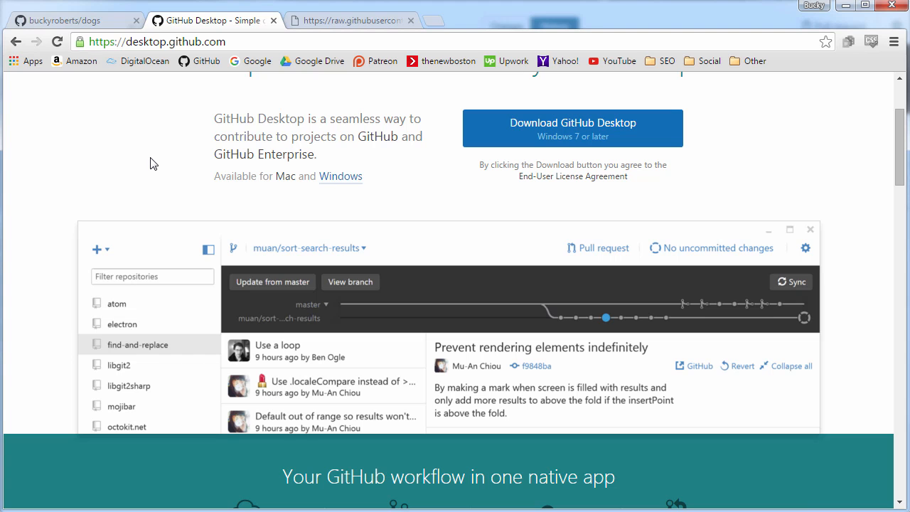
scroll("up", 3)
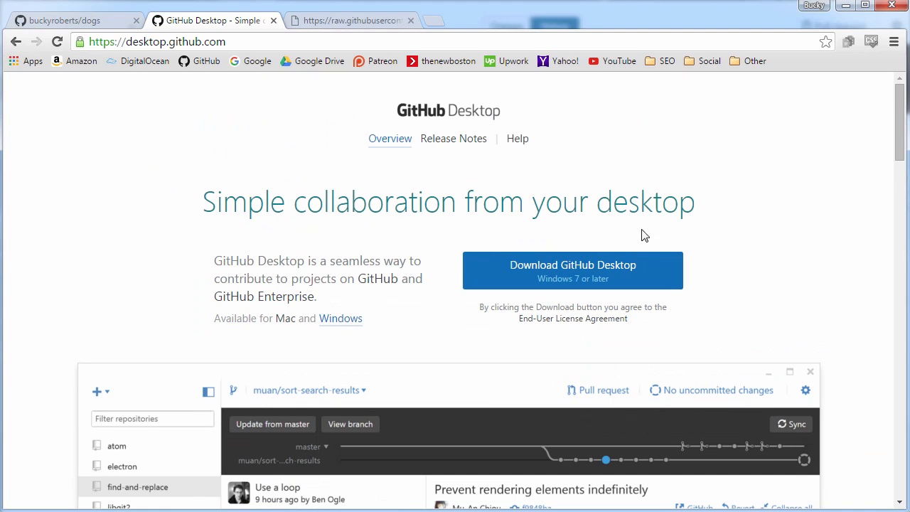
mouse_move(125, 224)
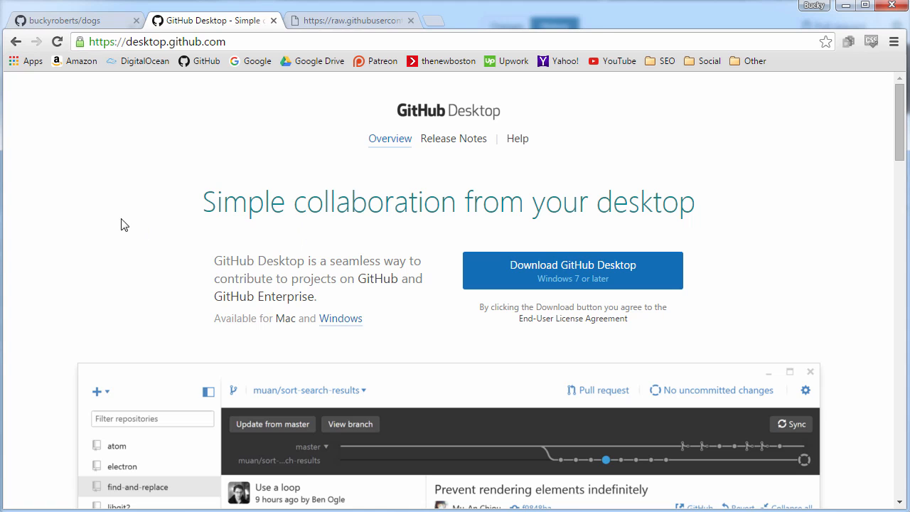
left_click(64, 20)
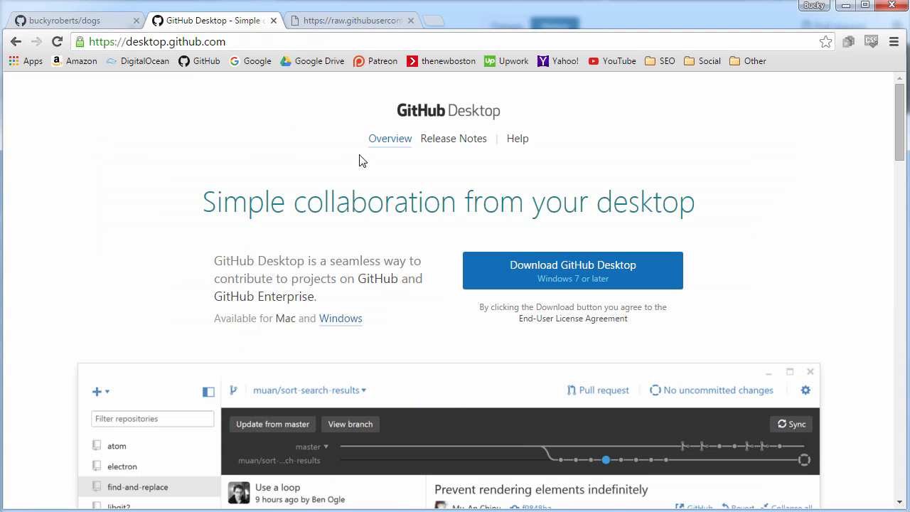
left_click(64, 20)
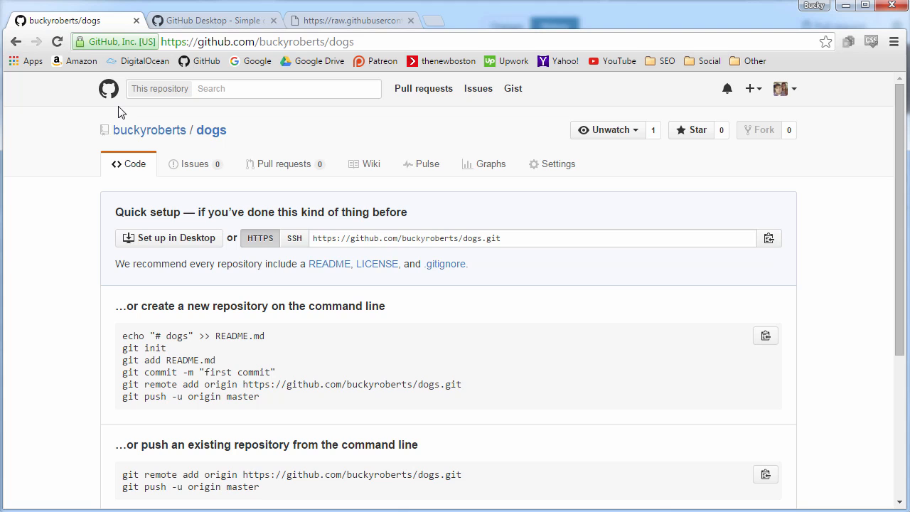
mouse_move(114, 102)
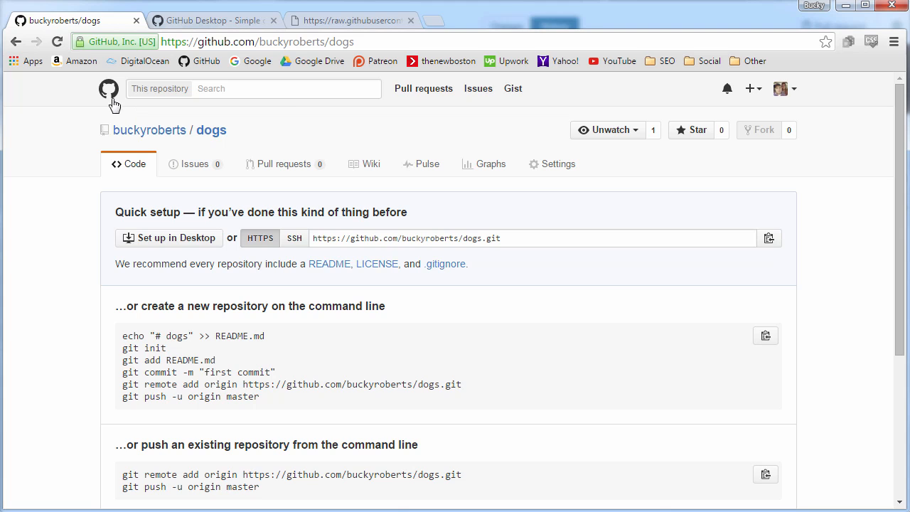
mouse_move(213, 145)
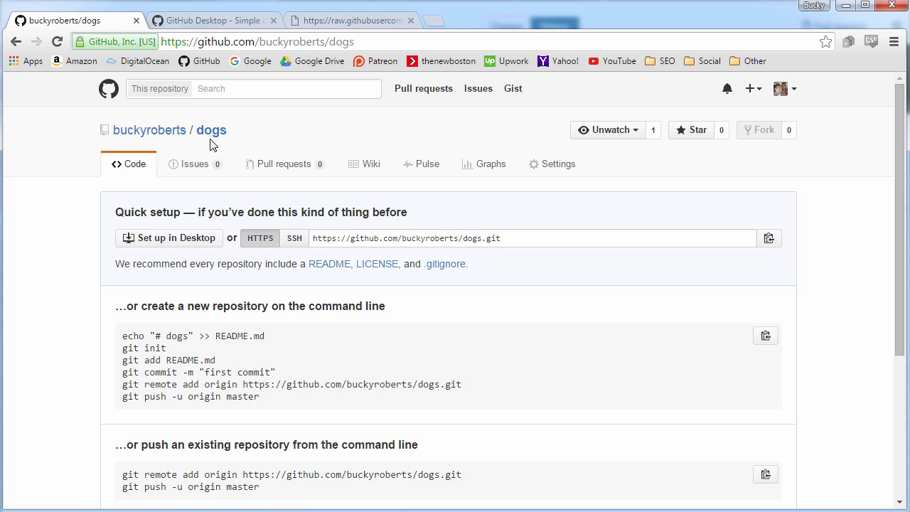
mouse_move(210, 131)
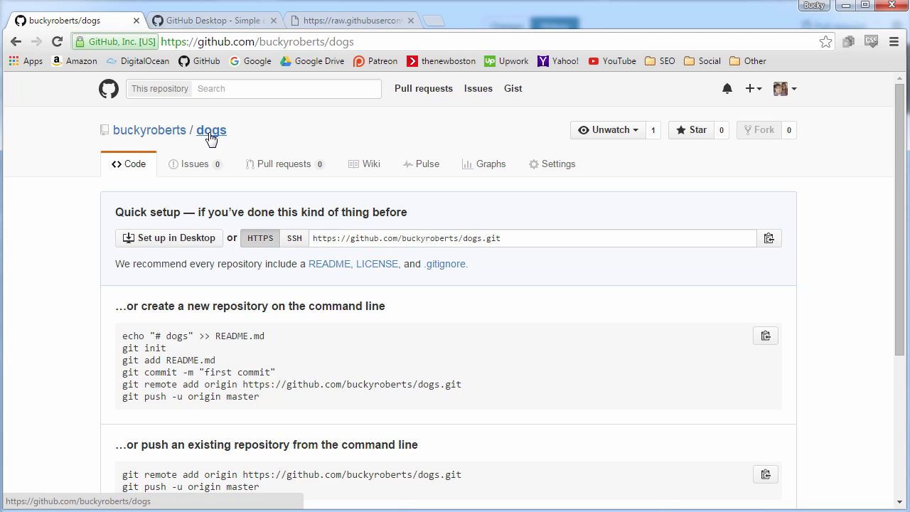
mouse_move(320, 194)
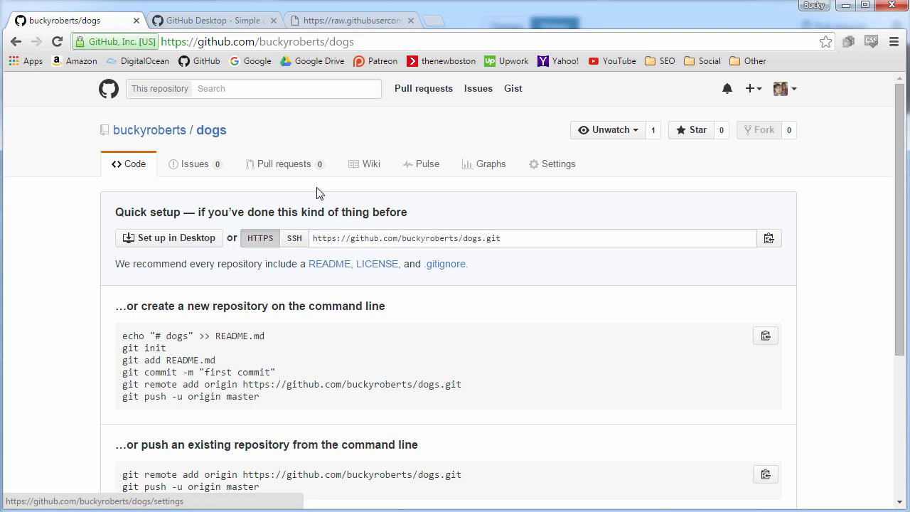
mouse_move(228, 20)
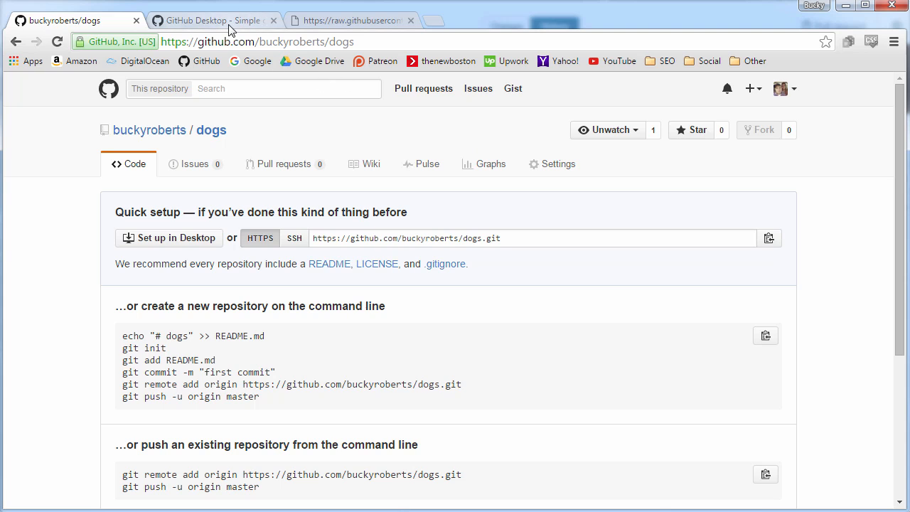
left_click(213, 20)
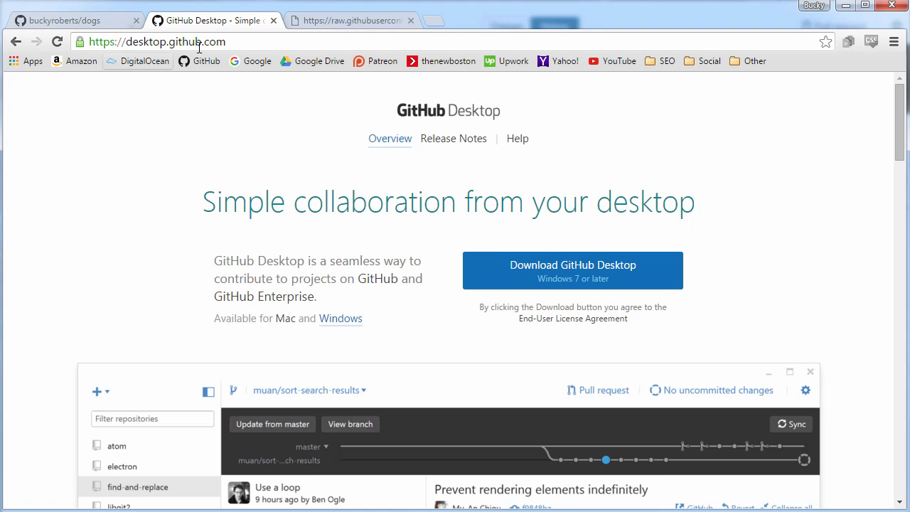
mouse_move(338, 234)
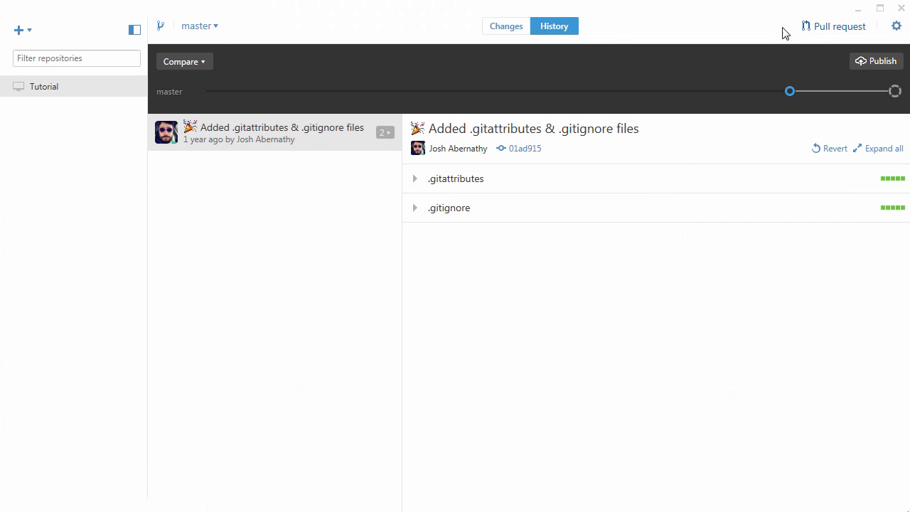
mouse_move(157, 204)
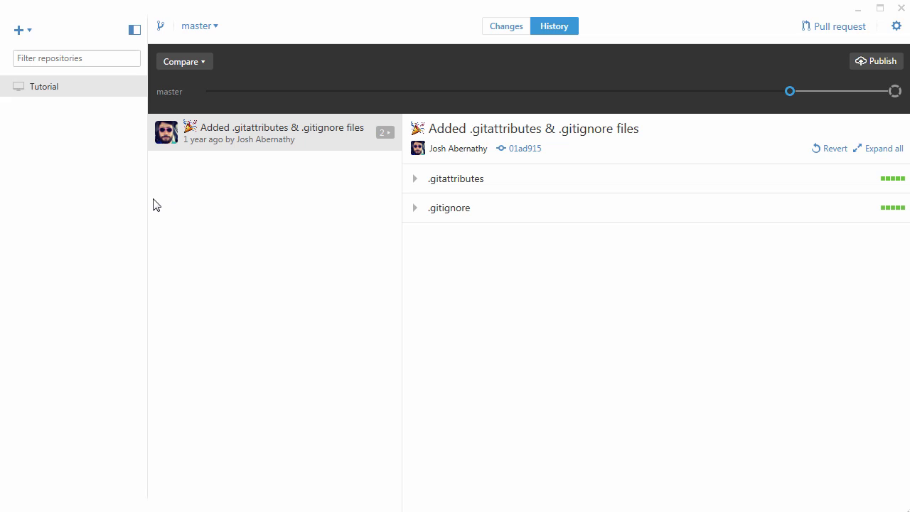
mouse_move(179, 219)
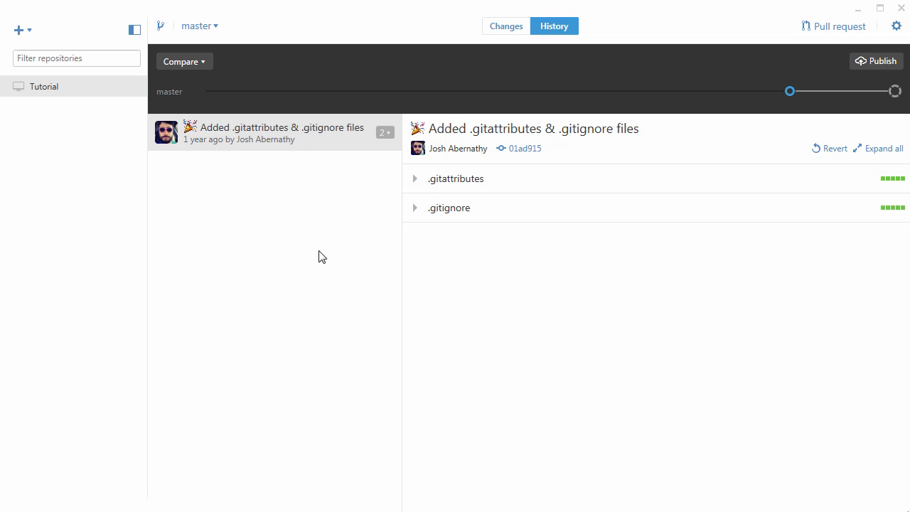
mouse_move(267, 285)
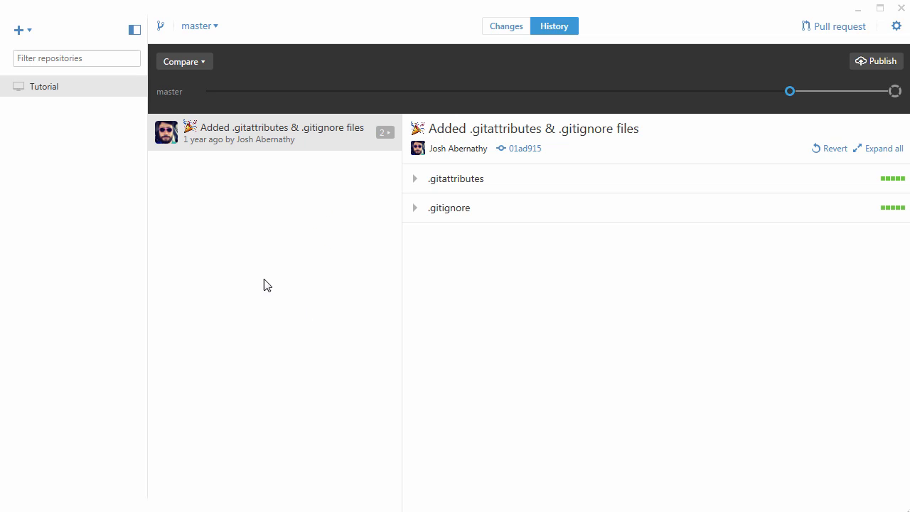
mouse_move(270, 182)
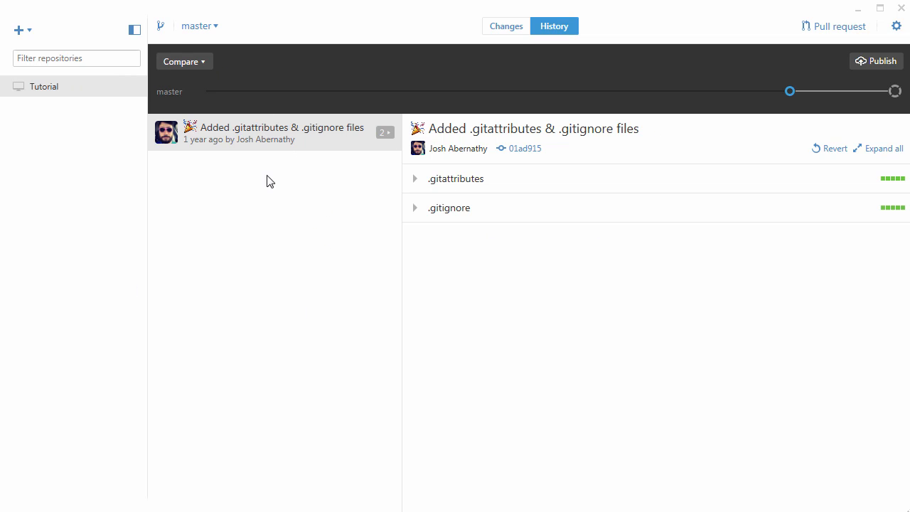
mouse_move(542, 176)
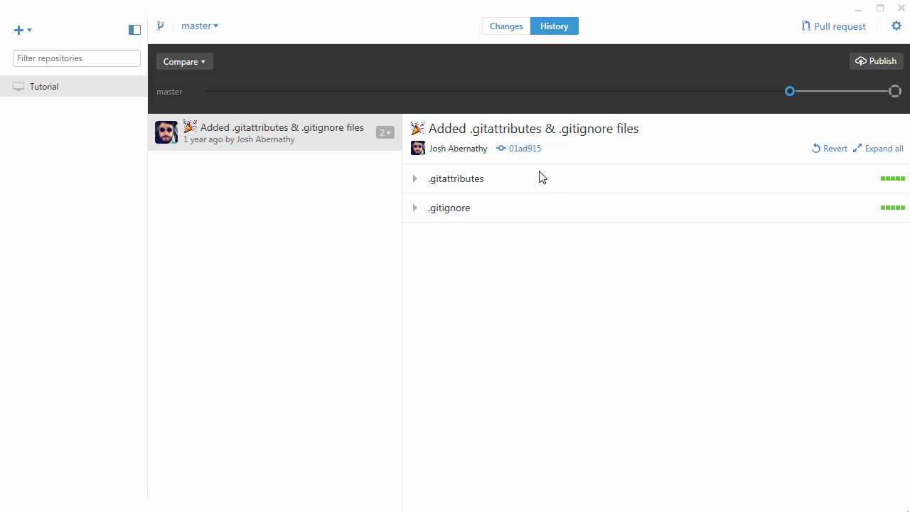
mouse_move(495, 227)
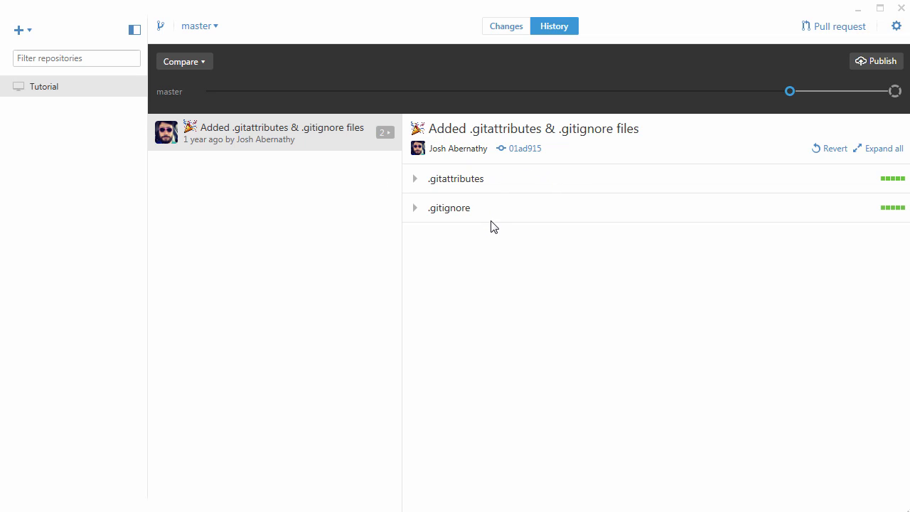
mouse_move(142, 88)
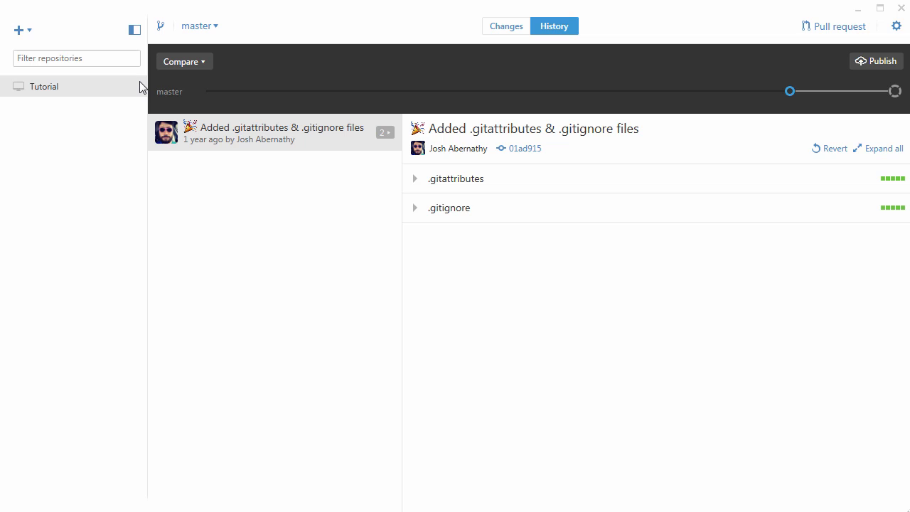
mouse_move(107, 118)
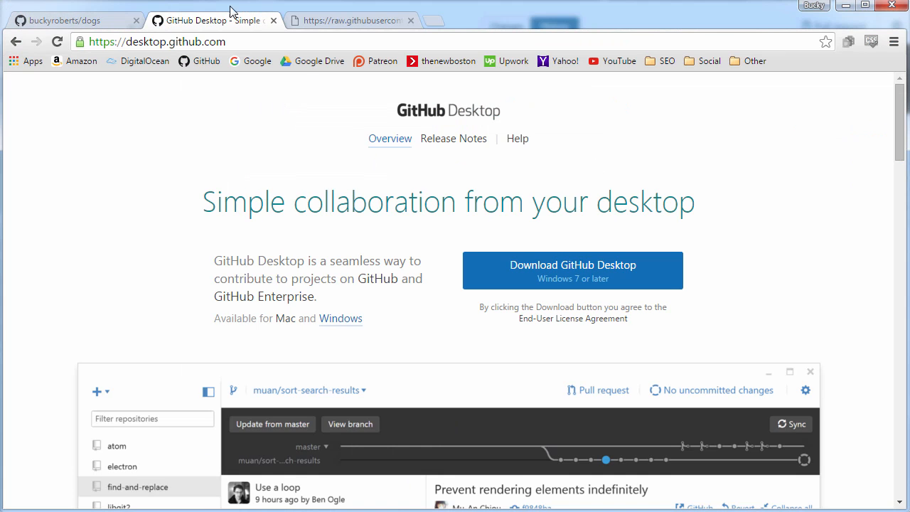
left_click(64, 20)
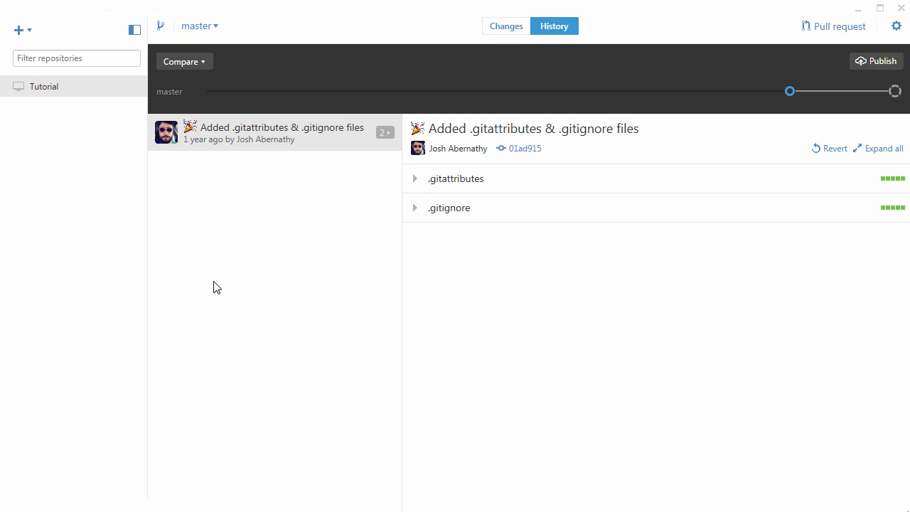
mouse_move(225, 278)
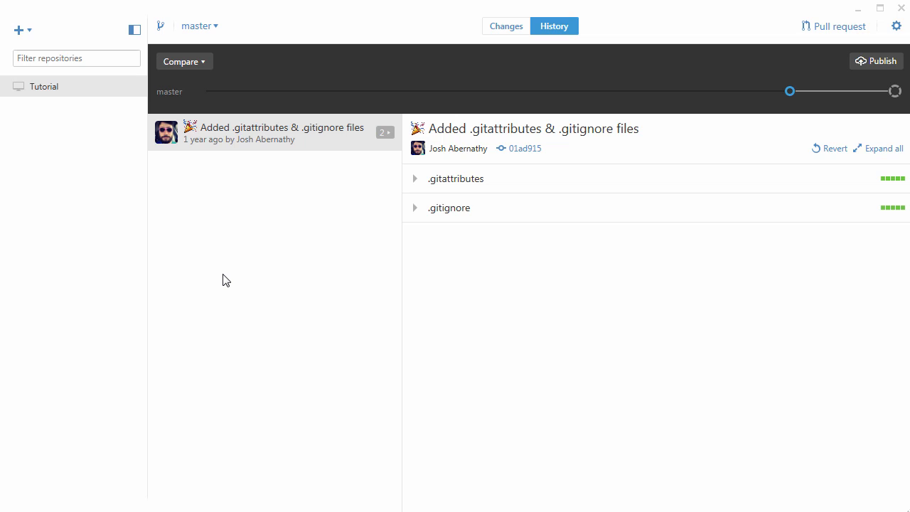
mouse_move(319, 317)
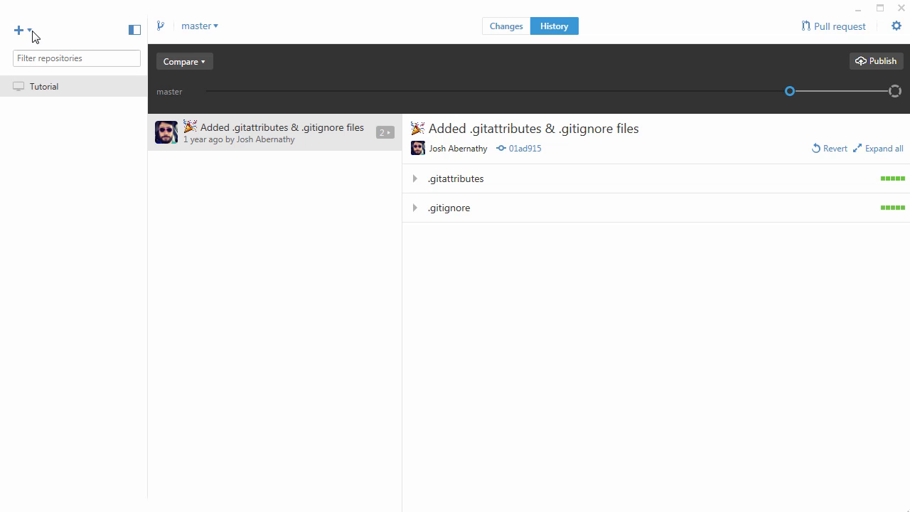
mouse_move(19, 31)
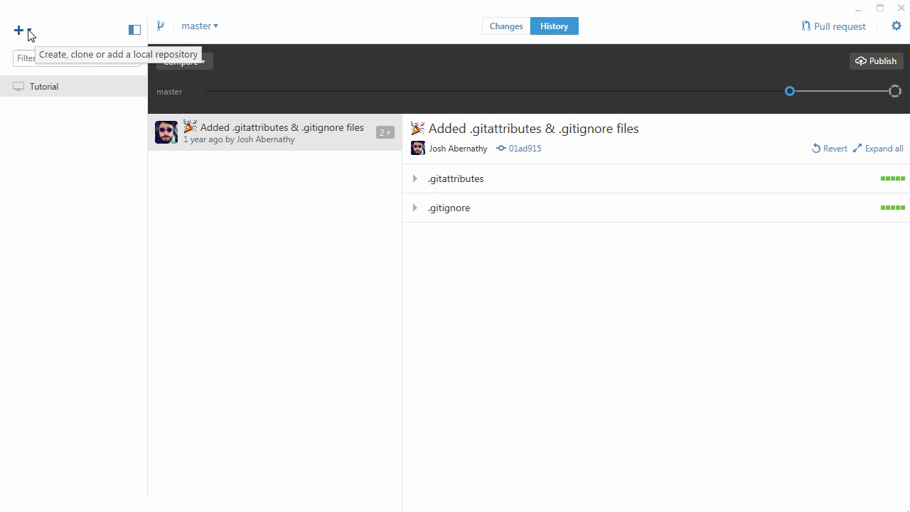
Start cloning the dogs repository from the personal account's list
left_click(17, 30)
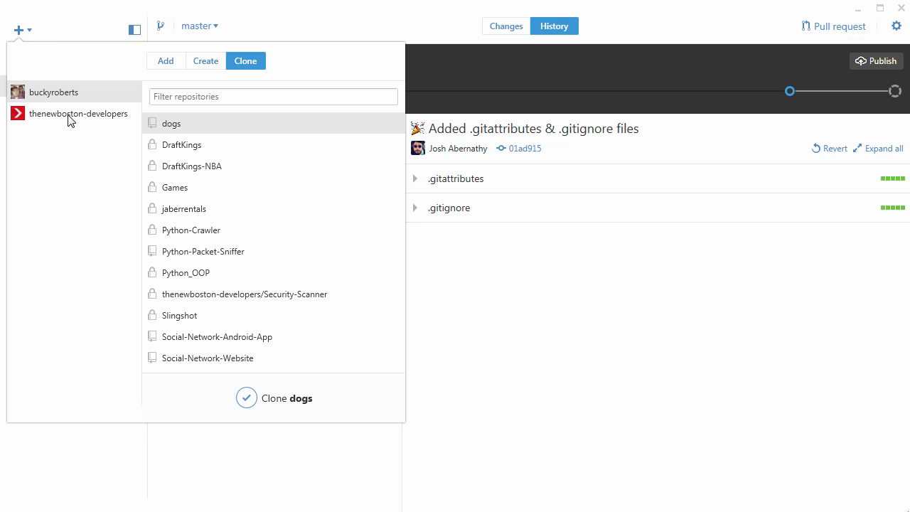
left_click(54, 91)
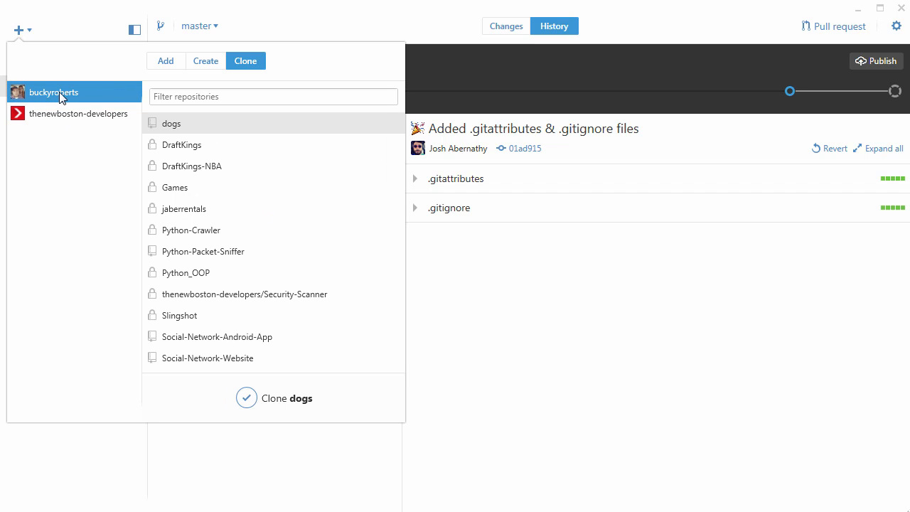
mouse_move(77, 120)
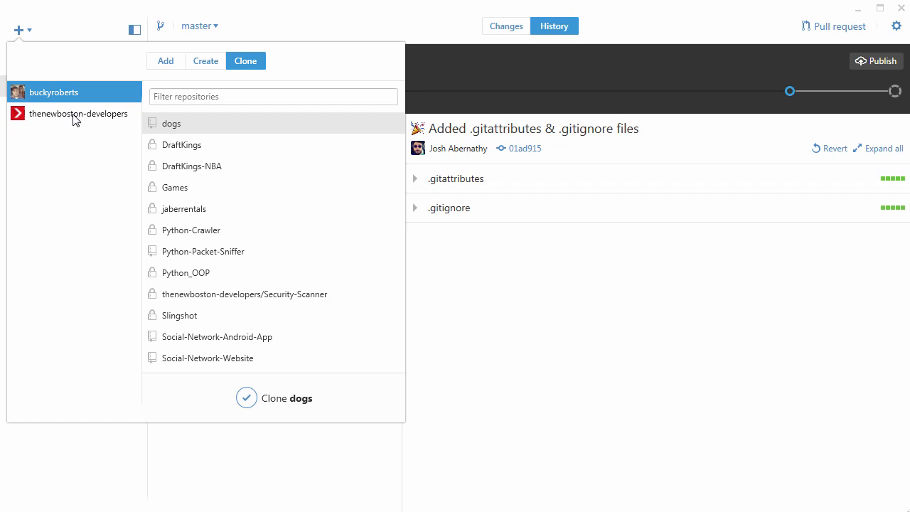
mouse_move(77, 115)
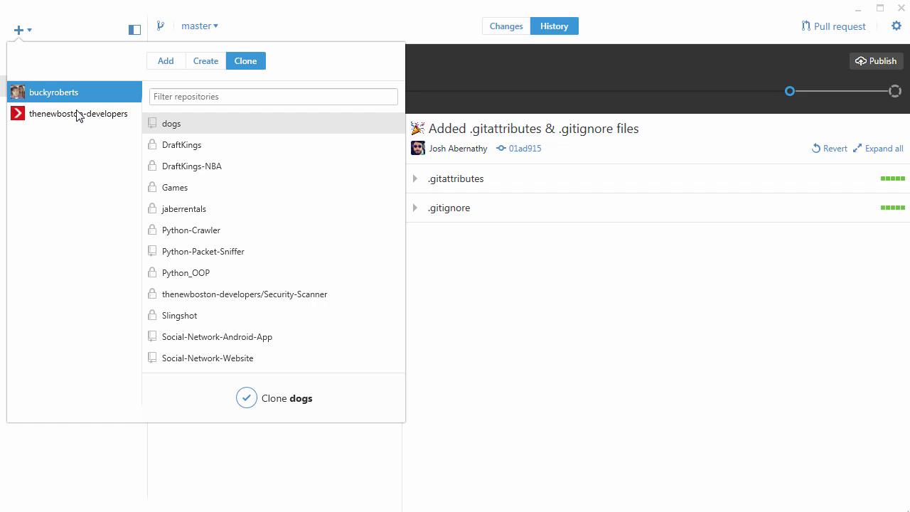
mouse_move(107, 94)
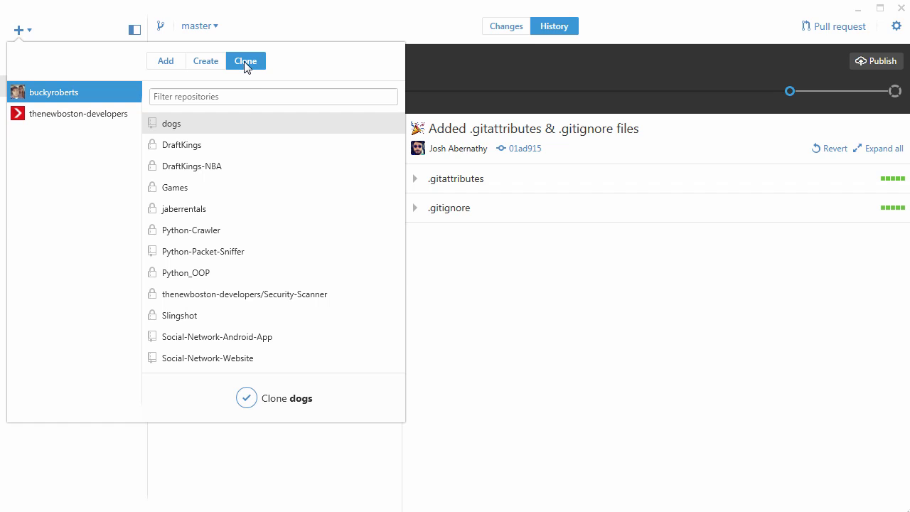
left_click(171, 122)
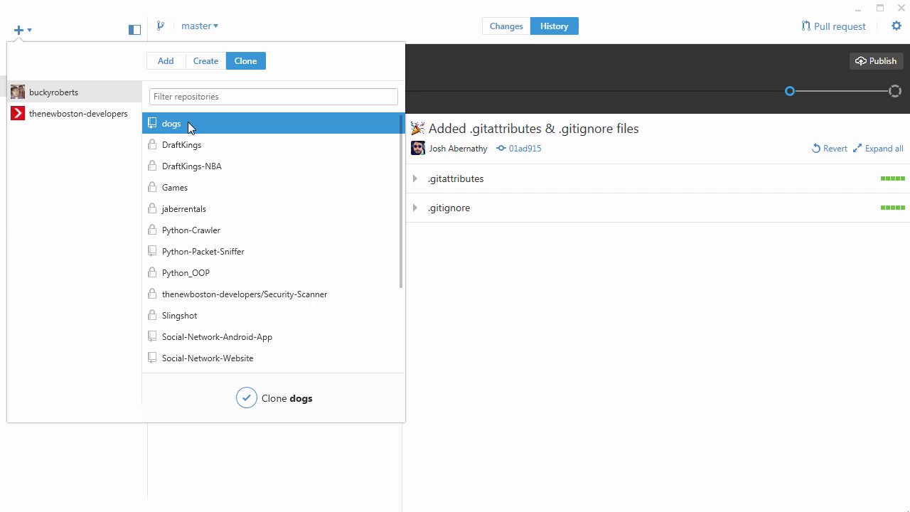
mouse_move(187, 132)
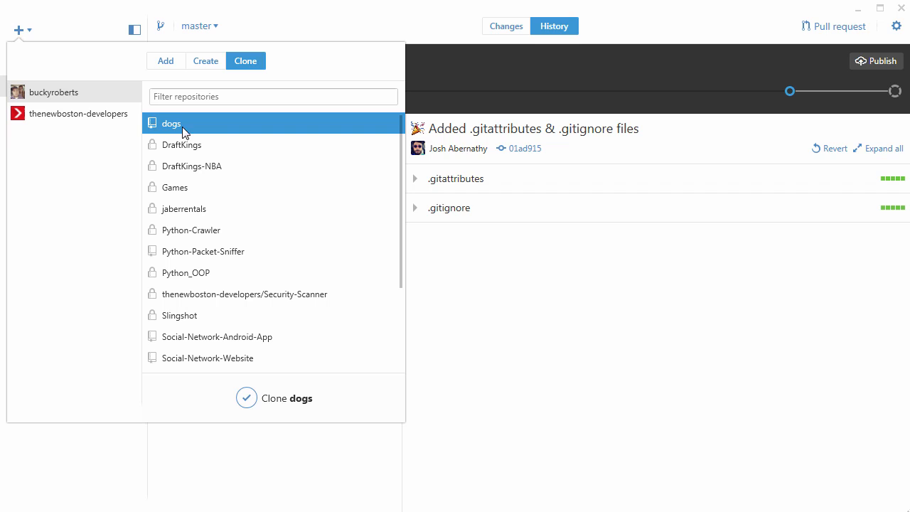
mouse_move(264, 411)
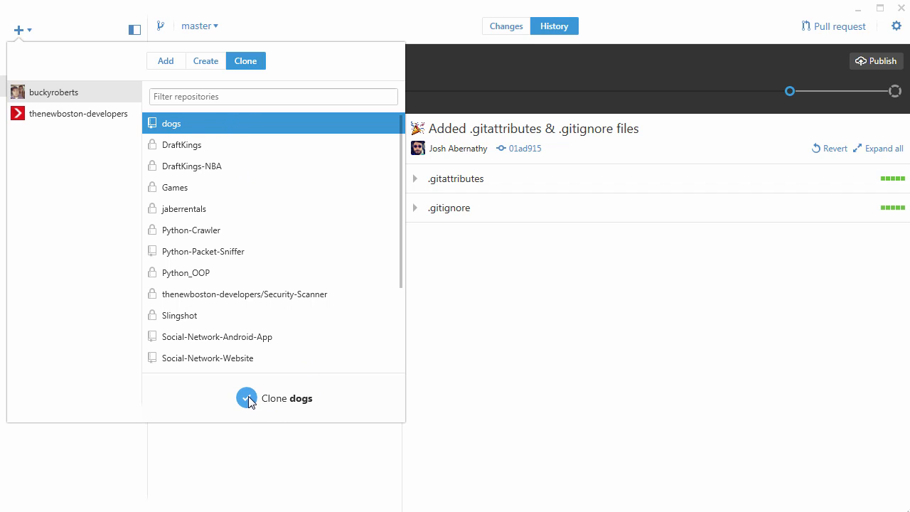
left_click(247, 398)
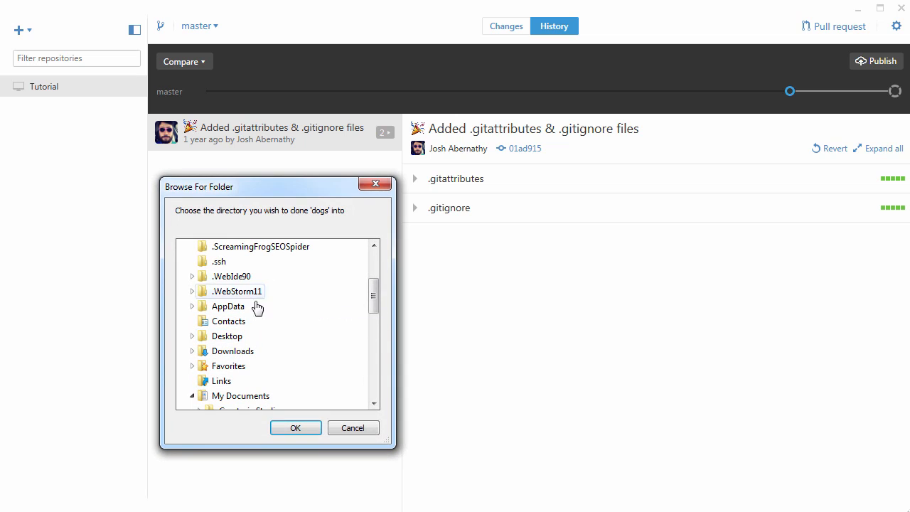
Choose the Desktop folder as the clone destination for dogs
scroll("down", 3)
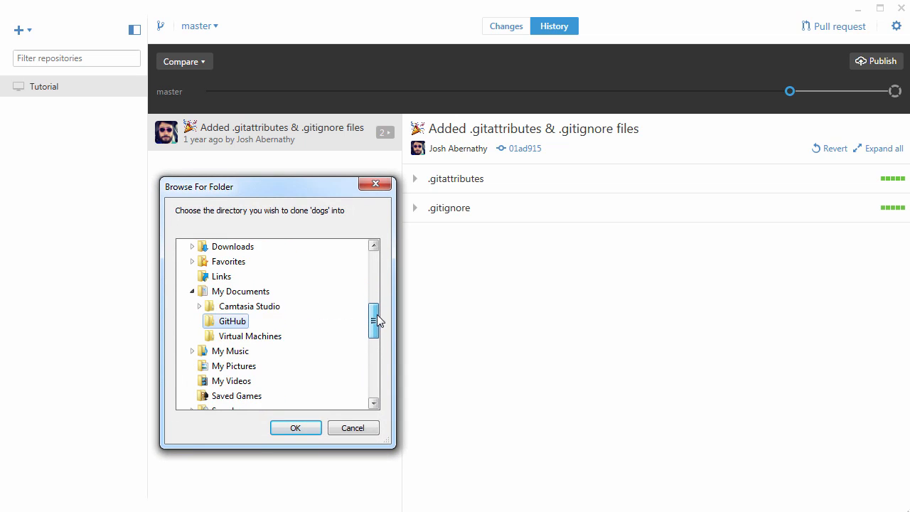
scroll("down", 3)
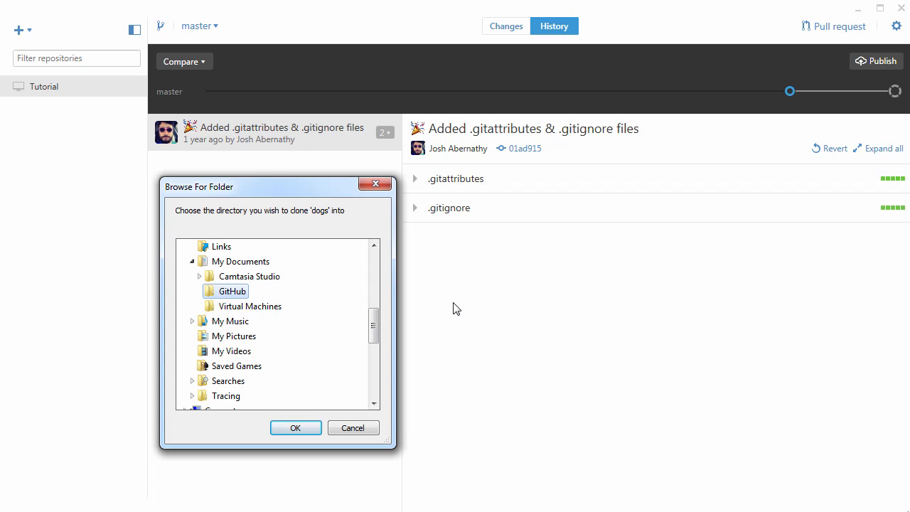
scroll("down", 3)
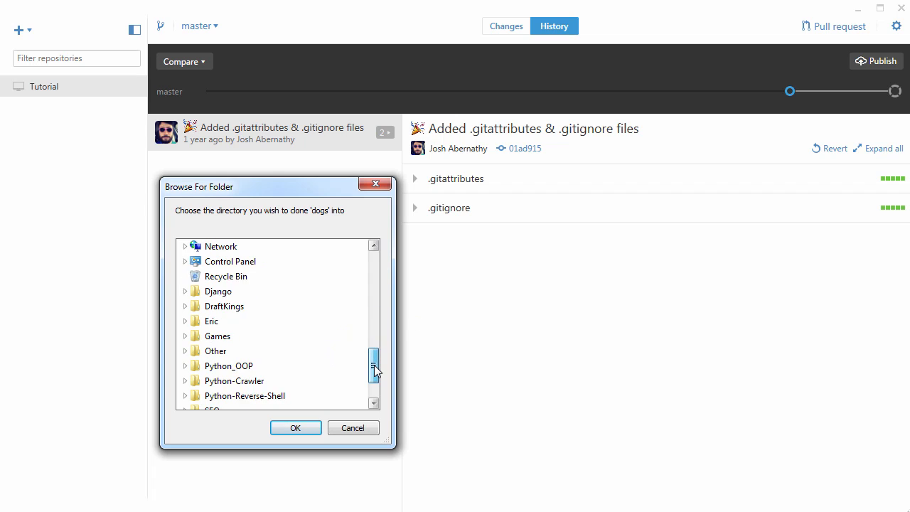
scroll("up", 3)
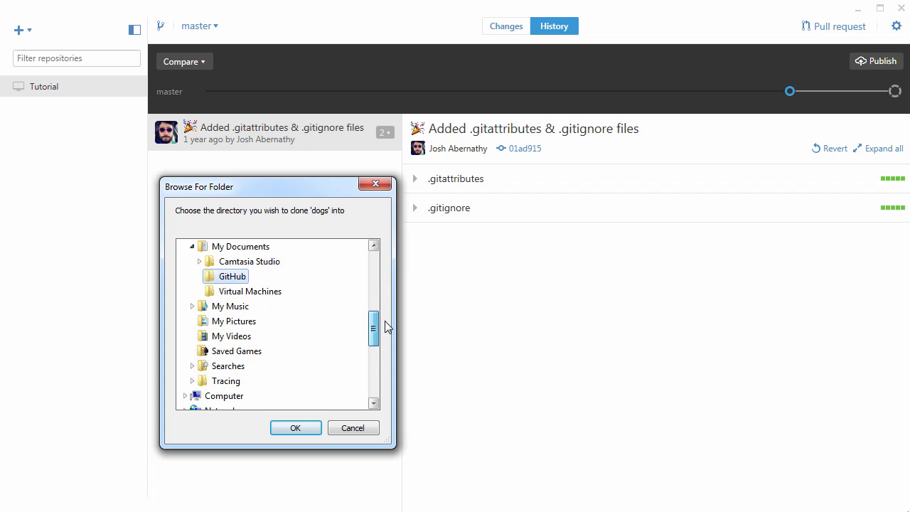
scroll("up", 3)
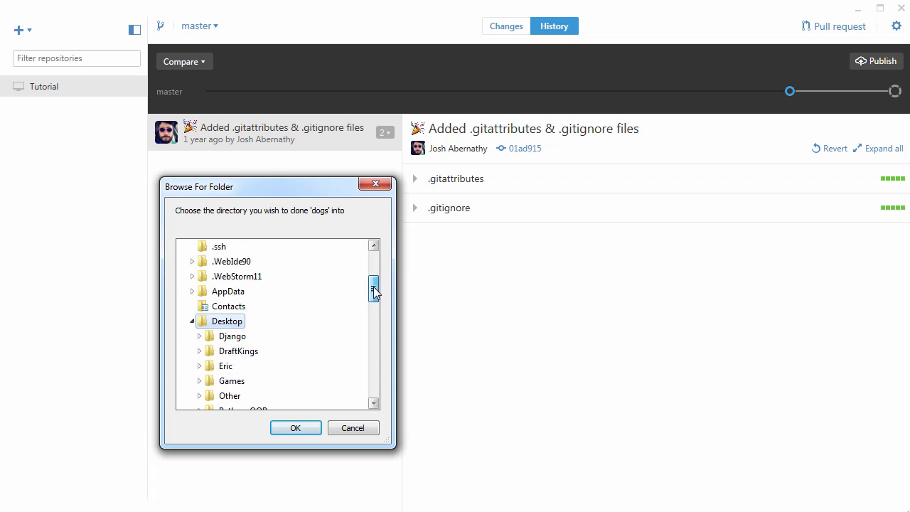
scroll("down", 3)
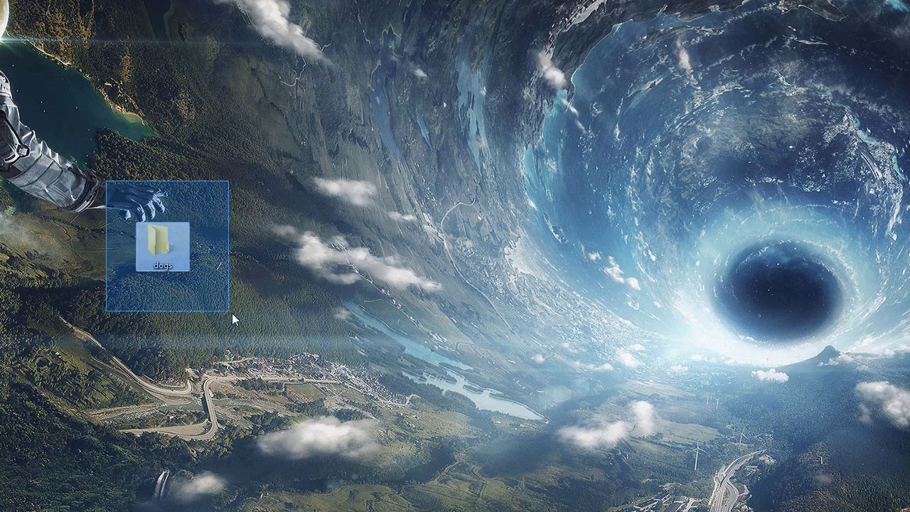
double_click(162, 245)
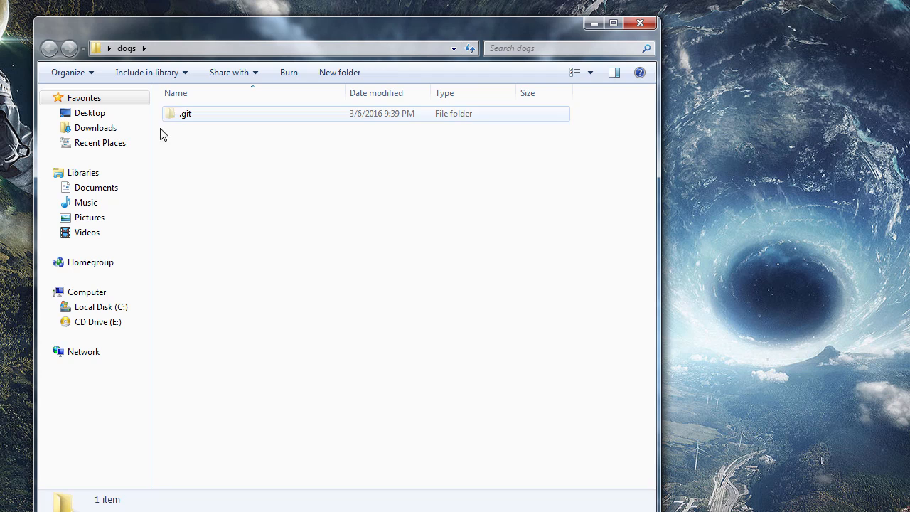
mouse_move(177, 122)
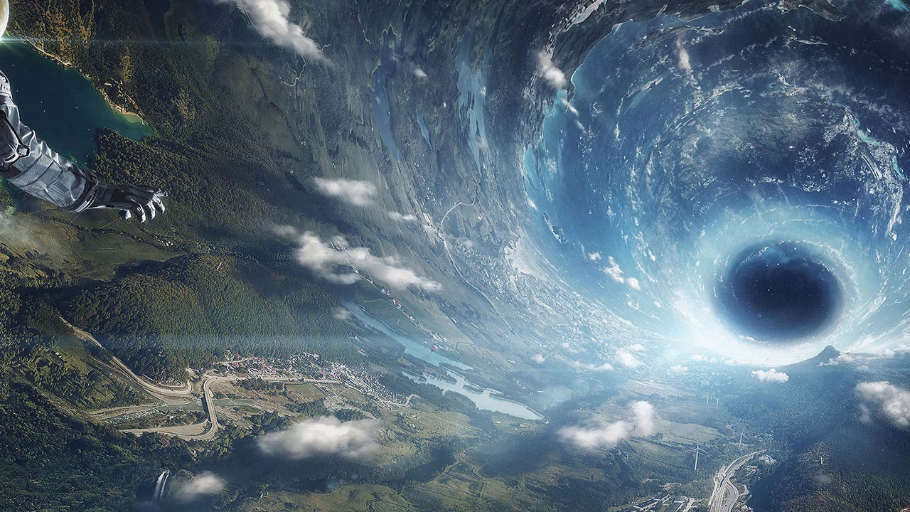
mouse_move(74, 249)
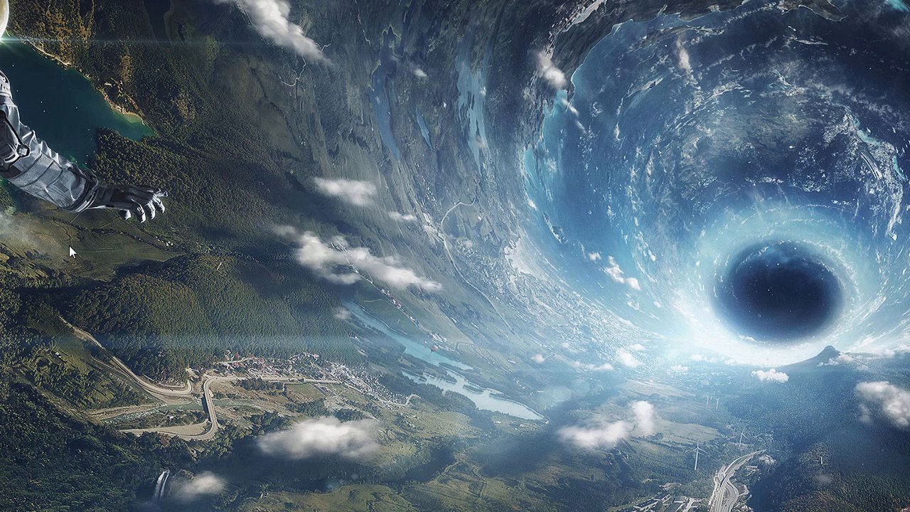
mouse_move(11, 501)
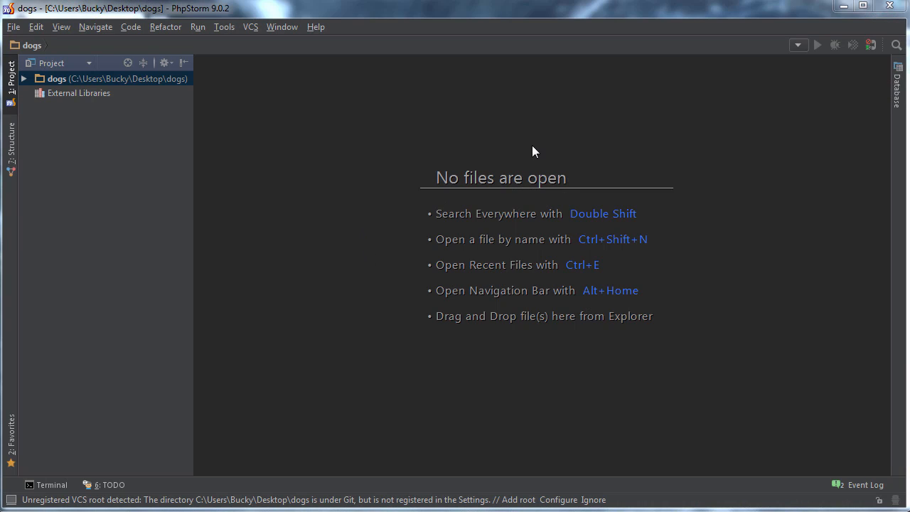
Create index.html in the dogs project and paste in the Bootstrap three-column page markup
left_click(57, 78)
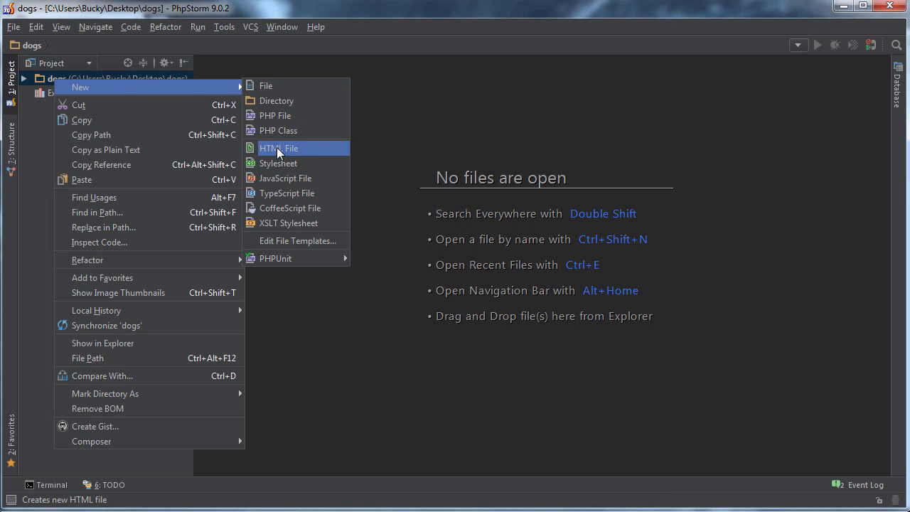
left_click(279, 148)
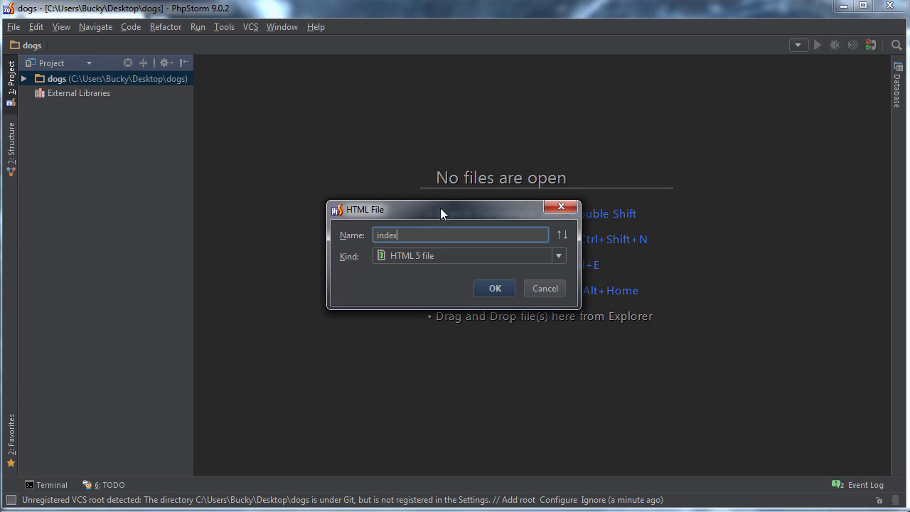
left_click(495, 287)
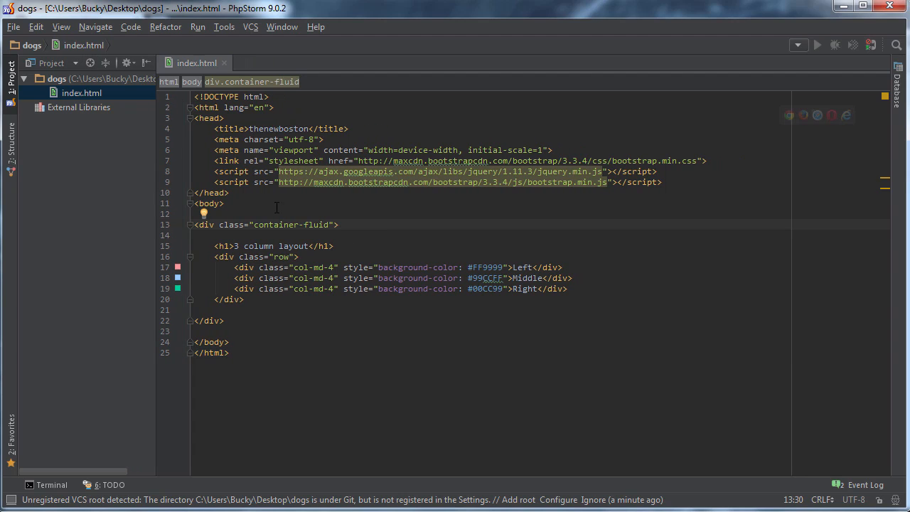
left_click(206, 204)
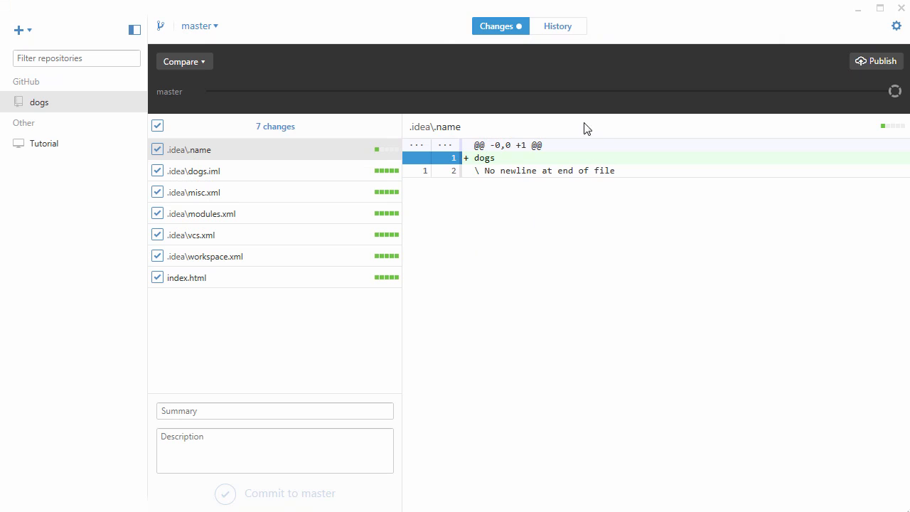
mouse_move(210, 292)
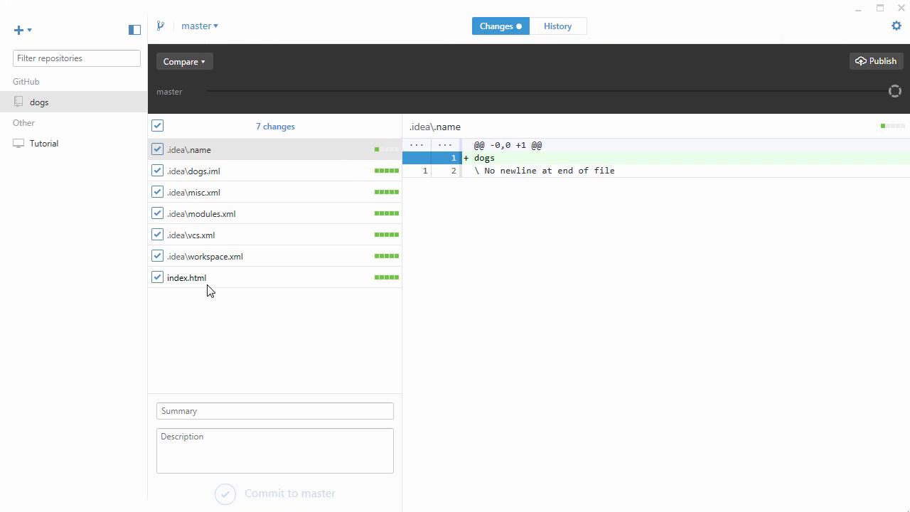
mouse_move(179, 284)
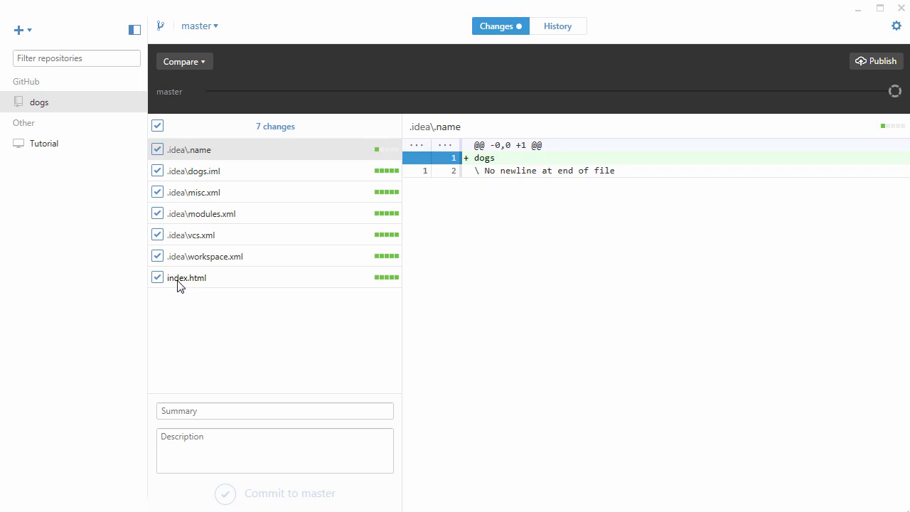
Inspect the diffs of index.html, .idea\dogs.iml, .idea\name and .idea\vcs.xml among the seven changes
left_click(188, 278)
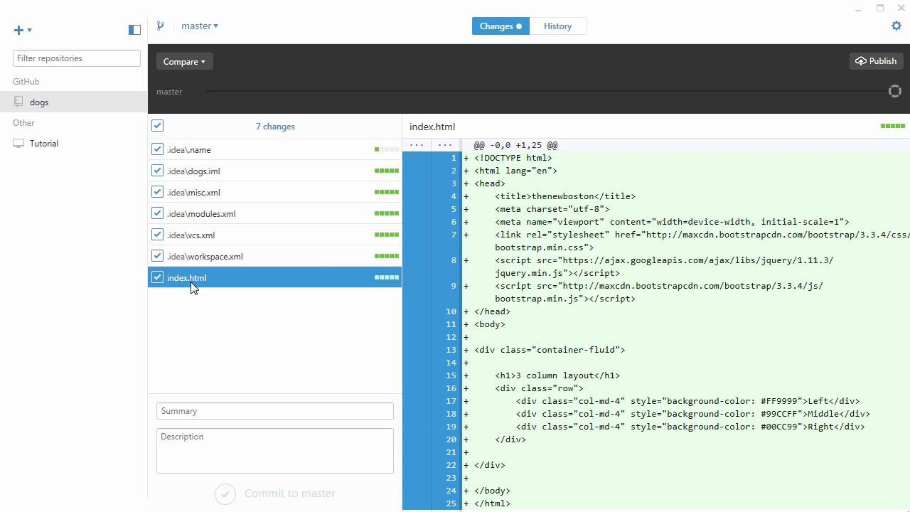
mouse_move(161, 285)
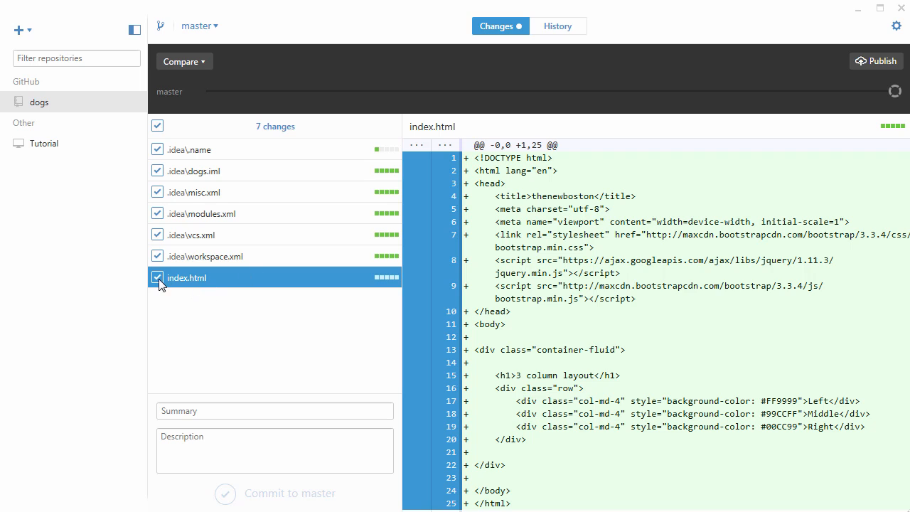
mouse_move(224, 213)
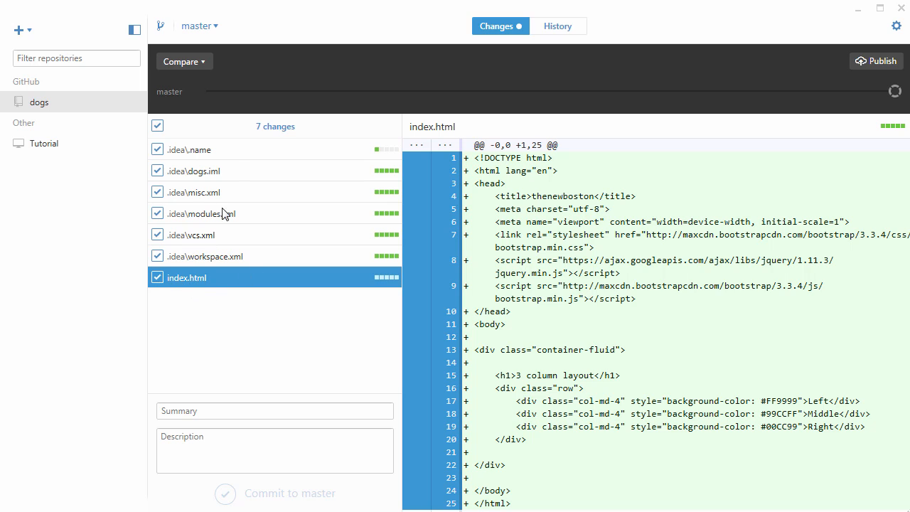
left_click(199, 171)
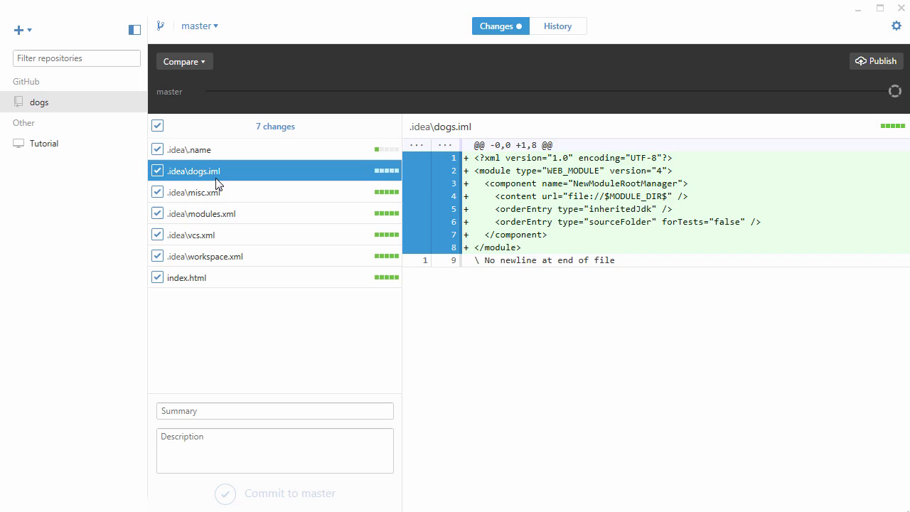
left_click(196, 149)
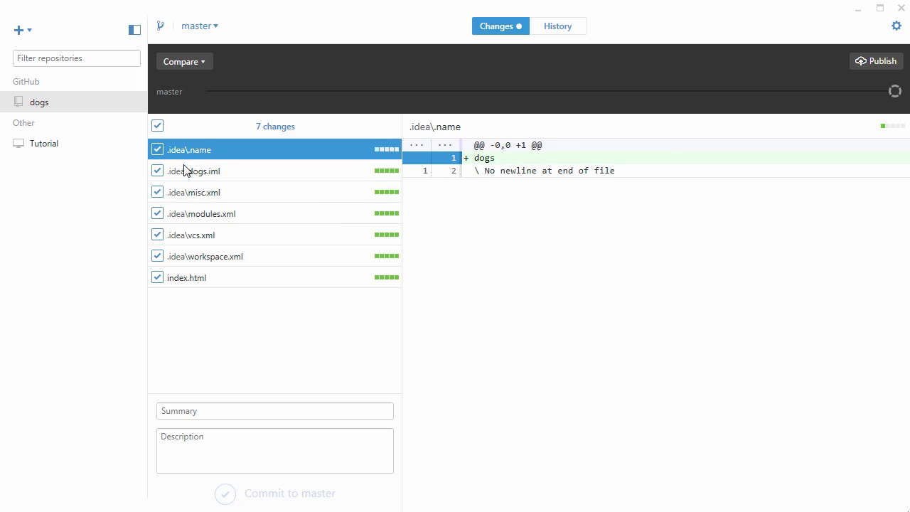
left_click(191, 235)
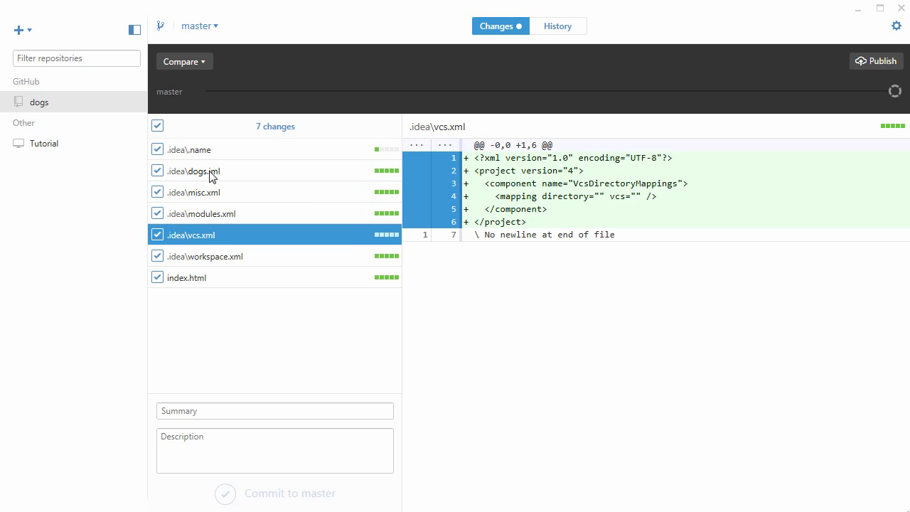
left_click(197, 149)
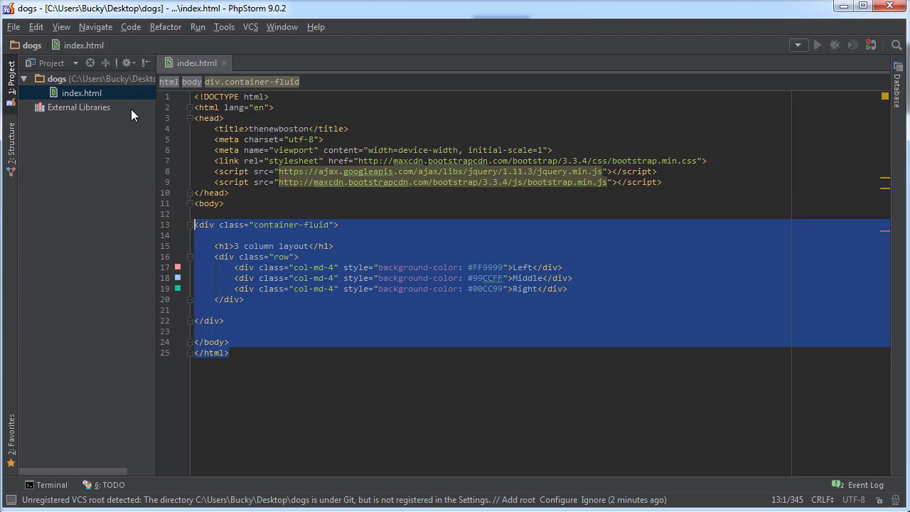
left_click(245, 214)
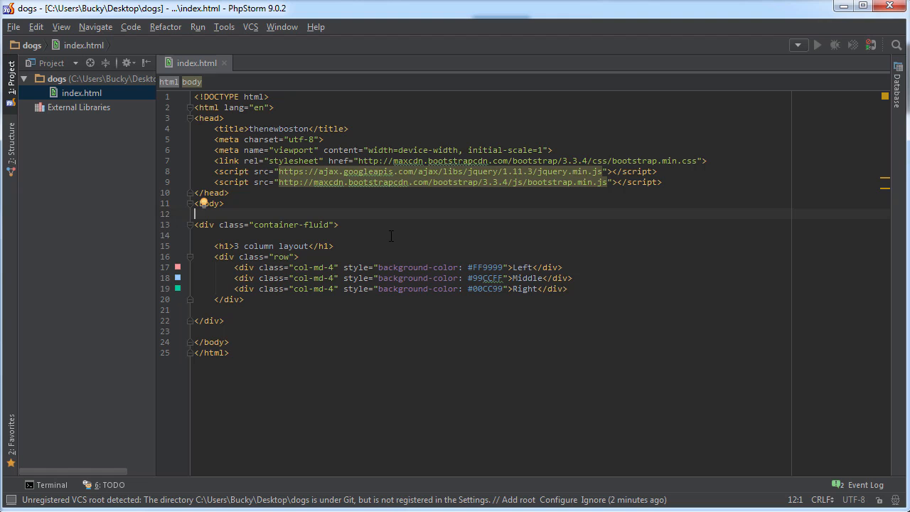
mouse_move(833, 44)
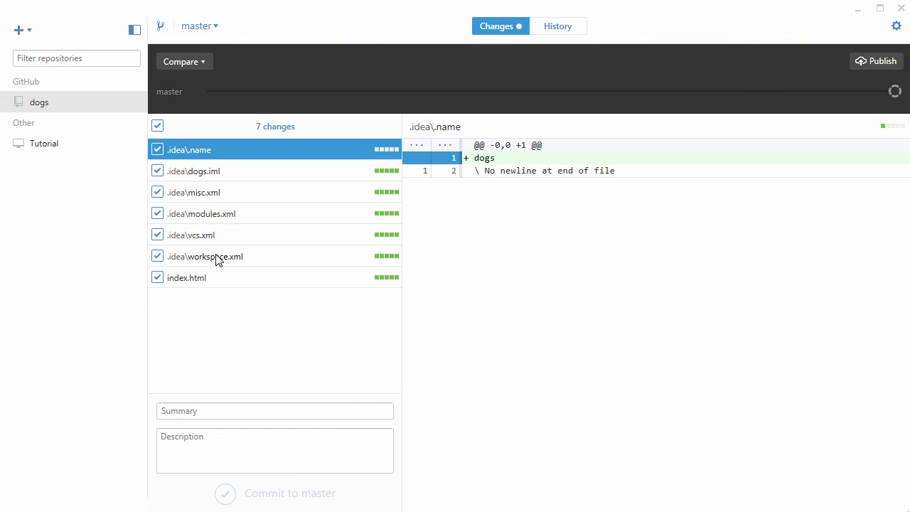
left_click(197, 192)
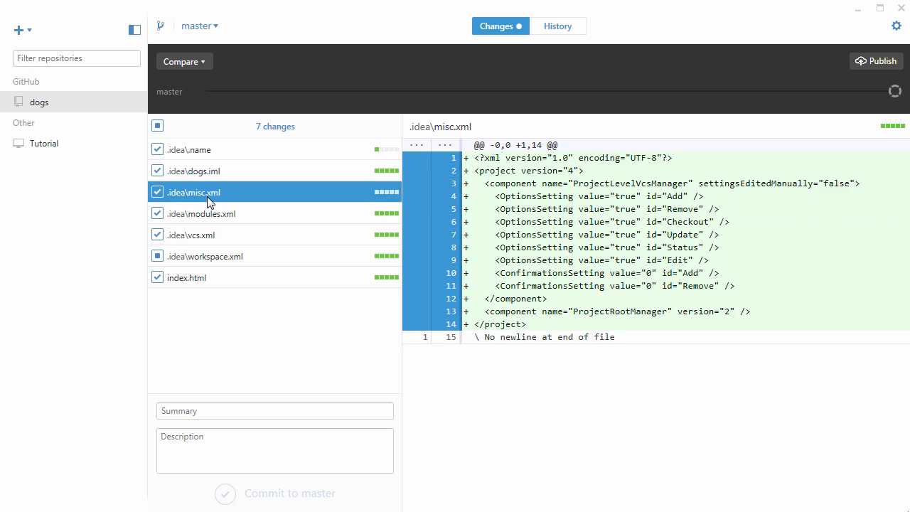
mouse_move(202, 173)
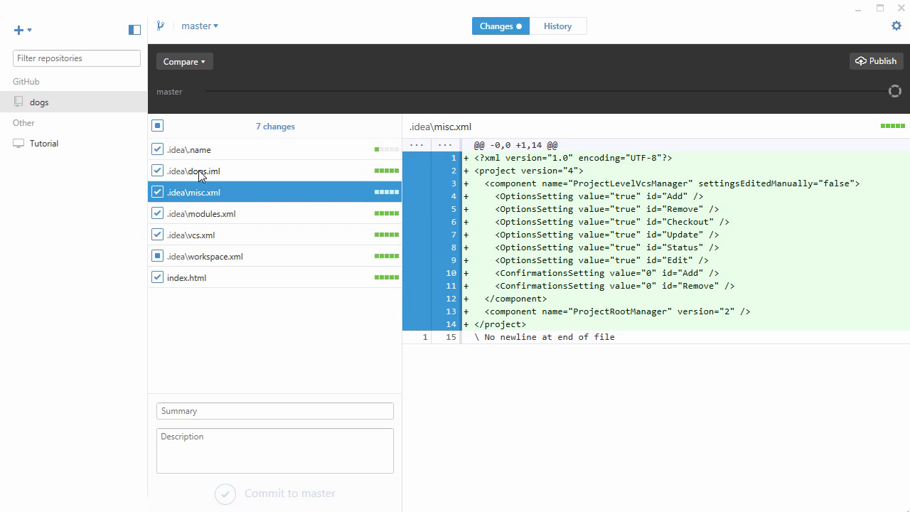
left_click(191, 149)
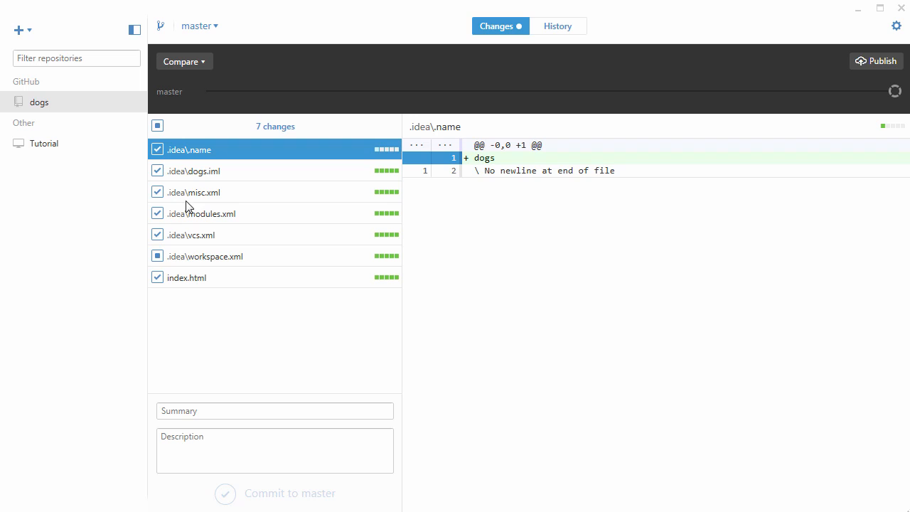
left_click(206, 256)
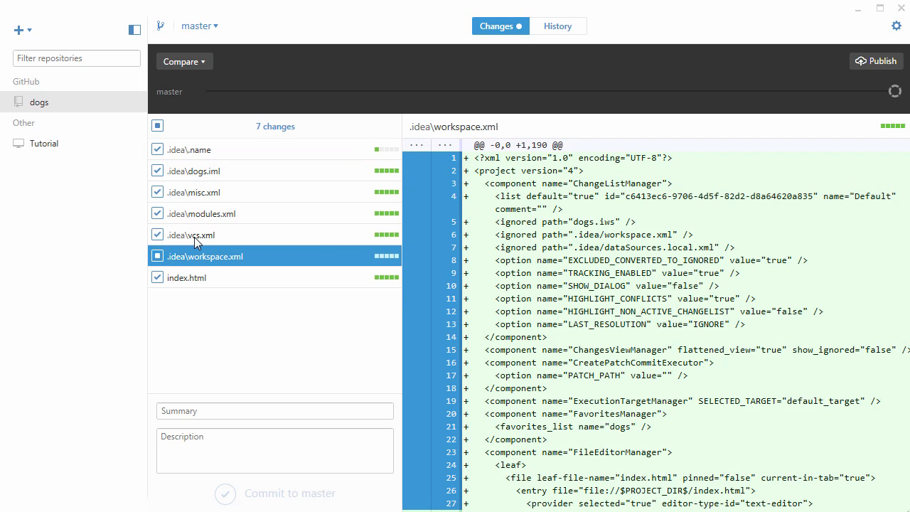
mouse_move(196, 243)
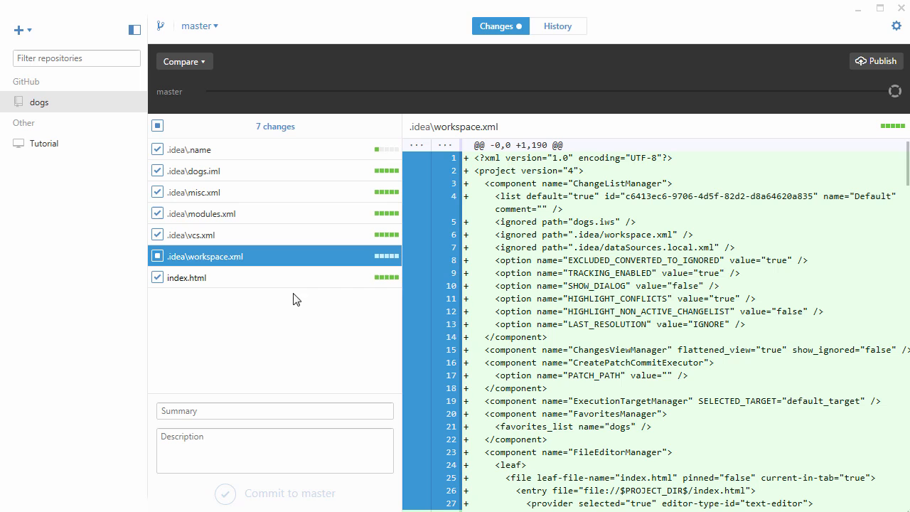
left_click(198, 170)
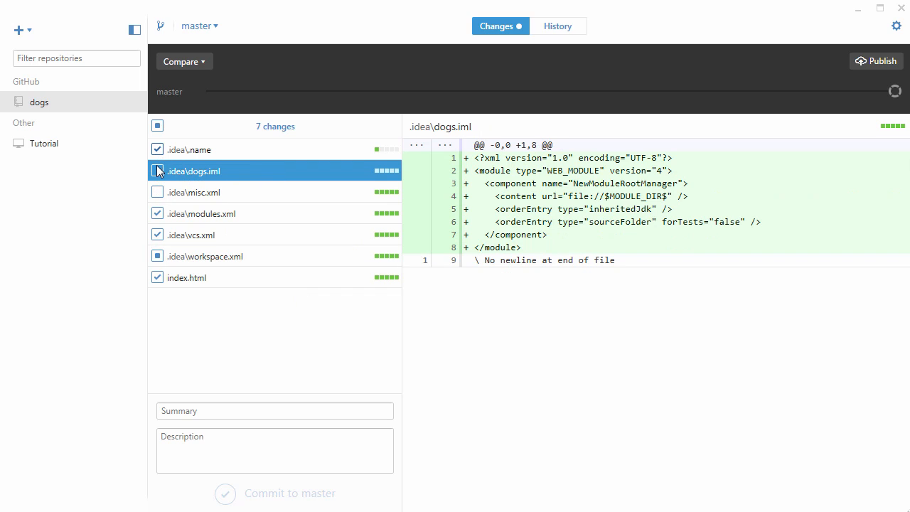
left_click(157, 171)
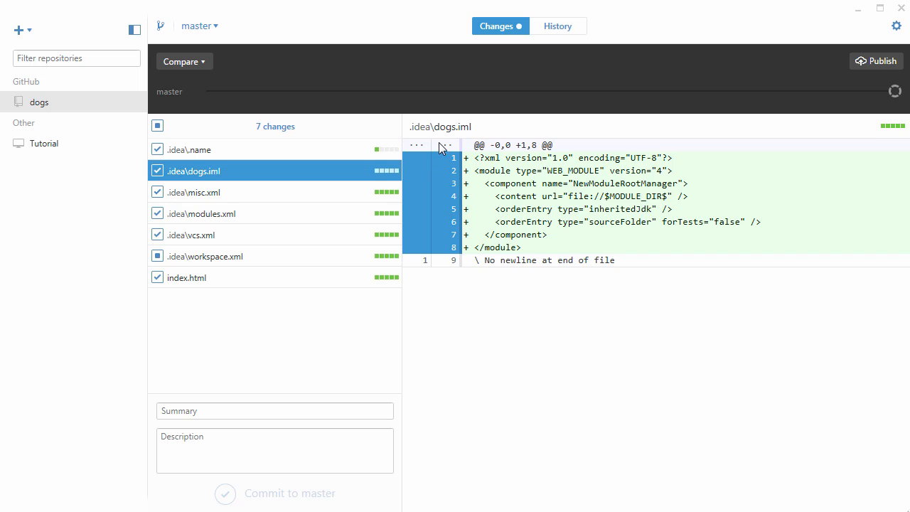
left_click(156, 256)
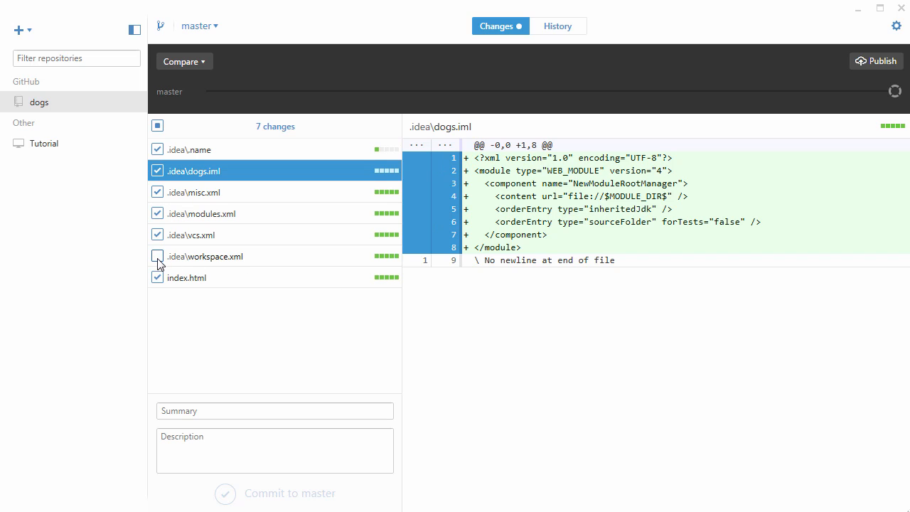
left_click(156, 256)
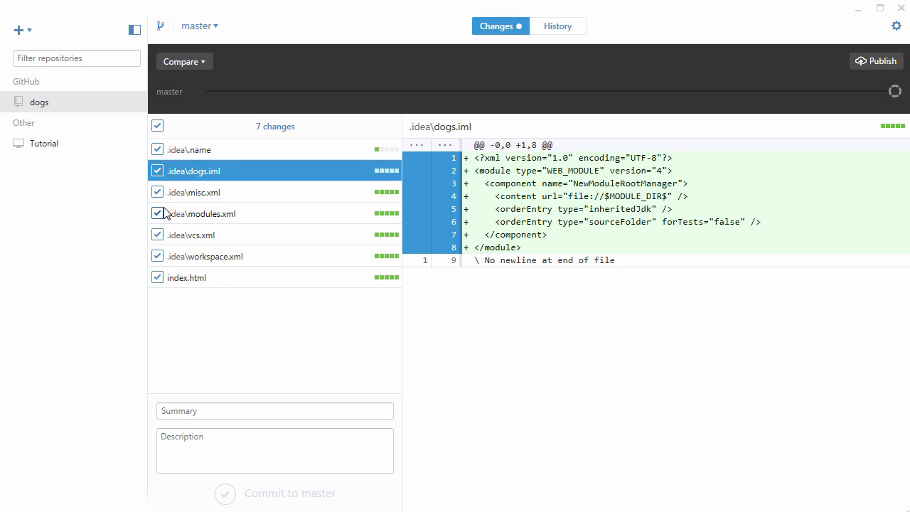
mouse_move(165, 149)
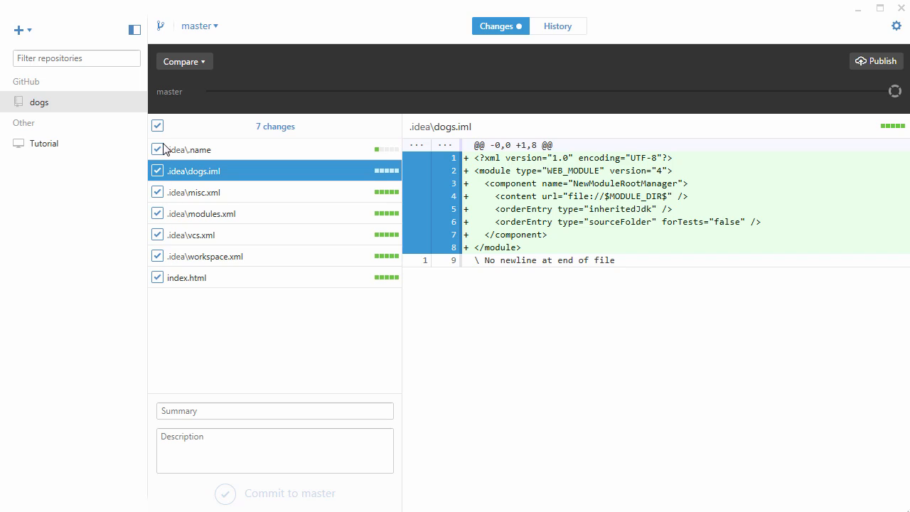
mouse_move(191, 176)
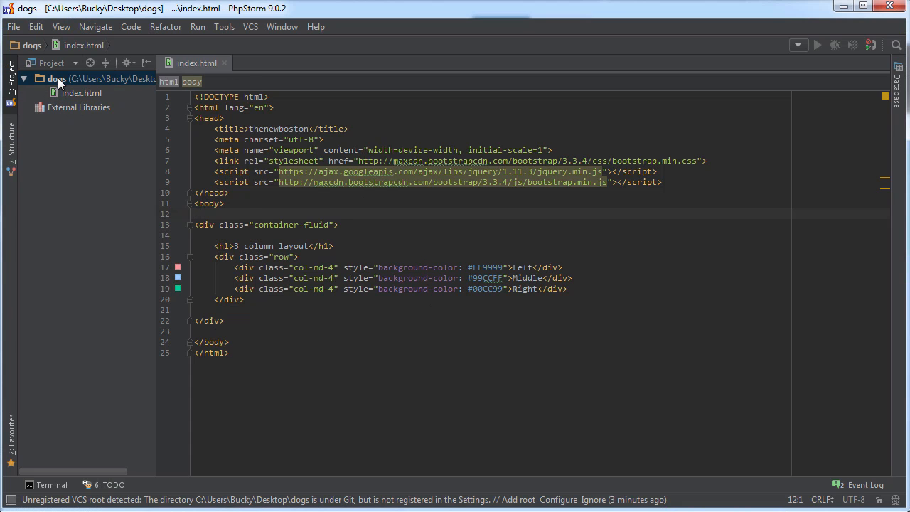
Create a new file named .gitignore in the dogs project folder
right_click(56, 78)
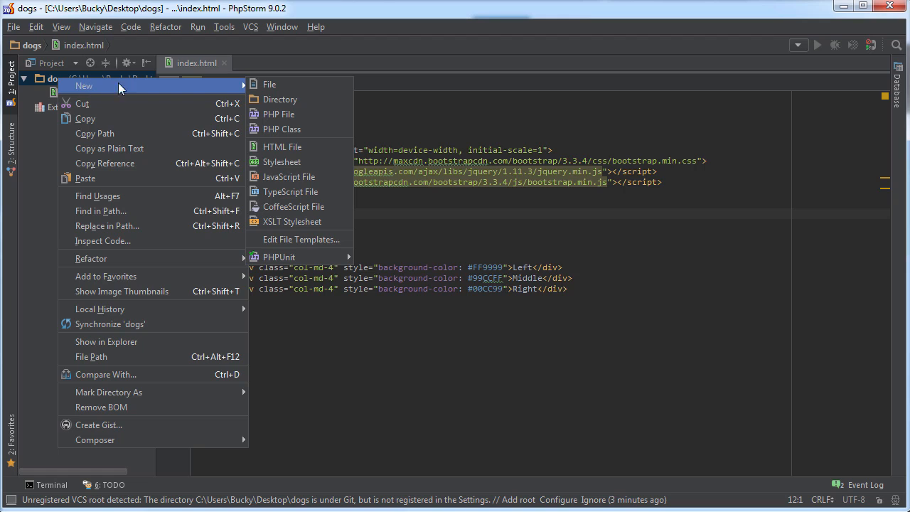
left_click(270, 84)
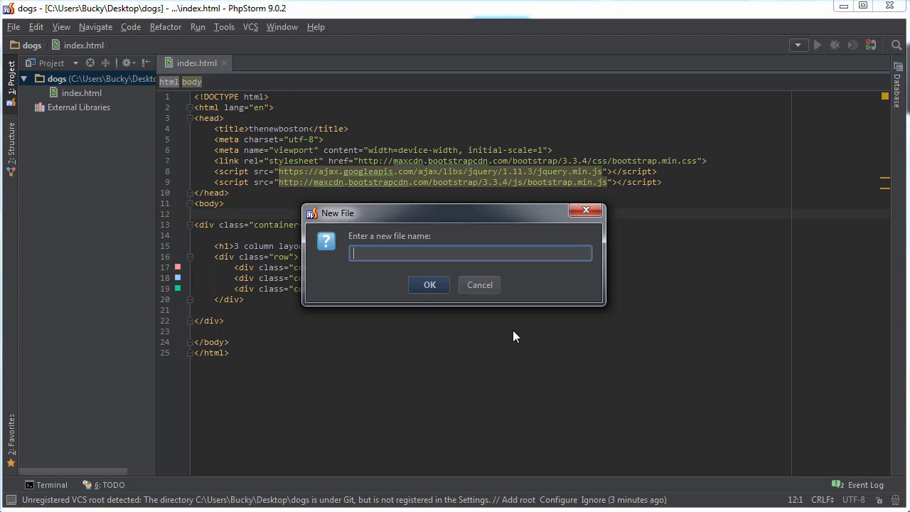
type(".git")
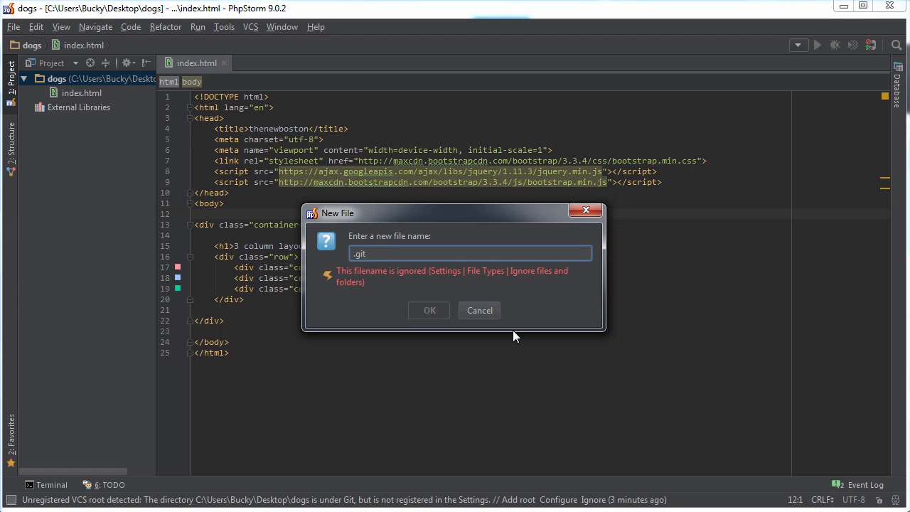
type("ignore")
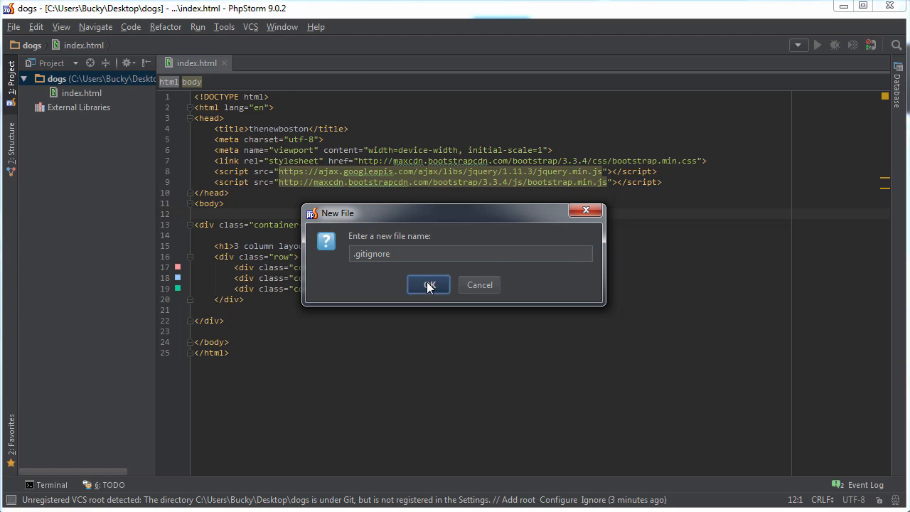
left_click(428, 284)
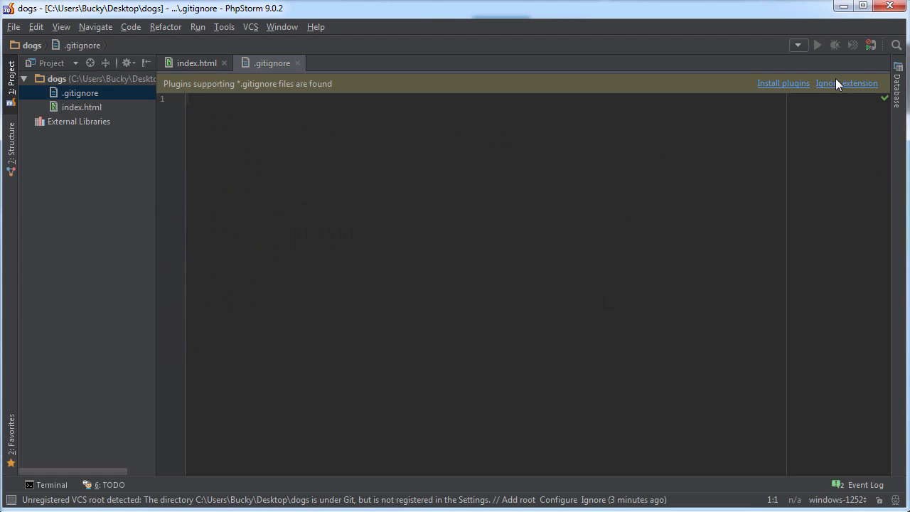
Add .idea as the first line of .gitignore, dismissing the plugin suggestion
left_click(847, 83)
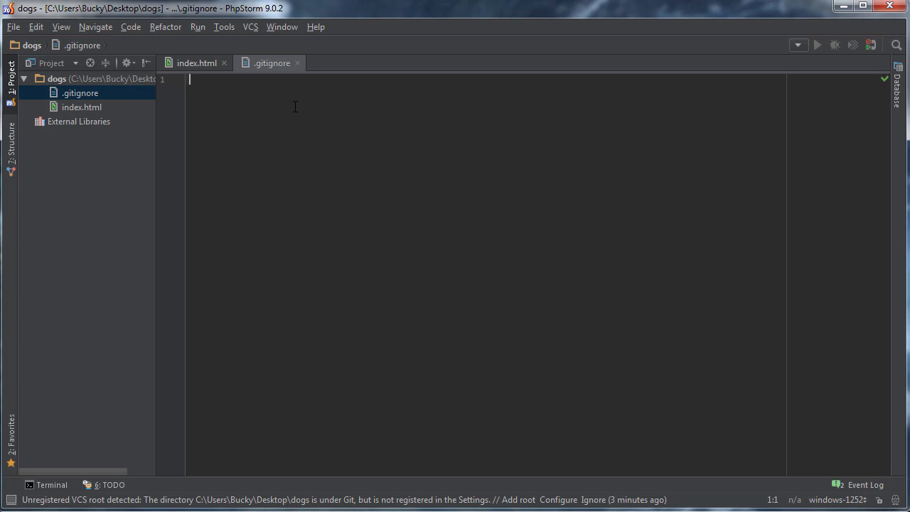
type(".")
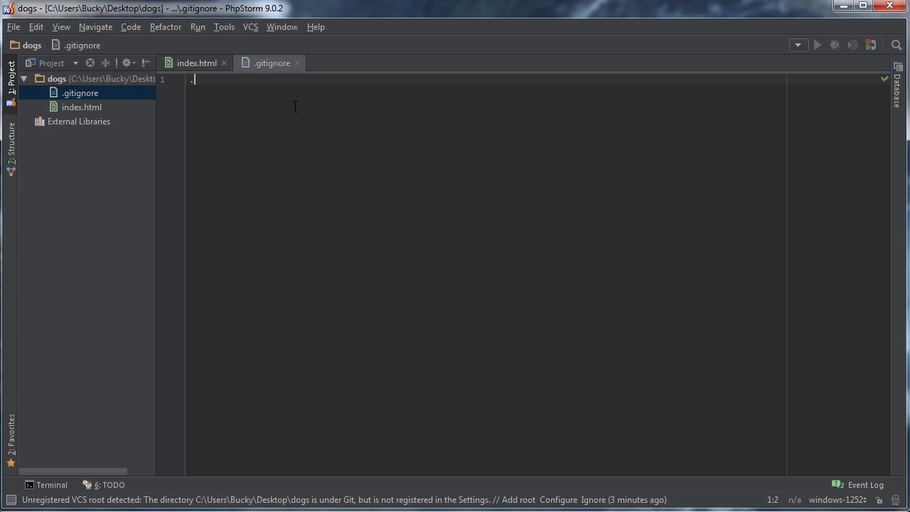
type("idea")
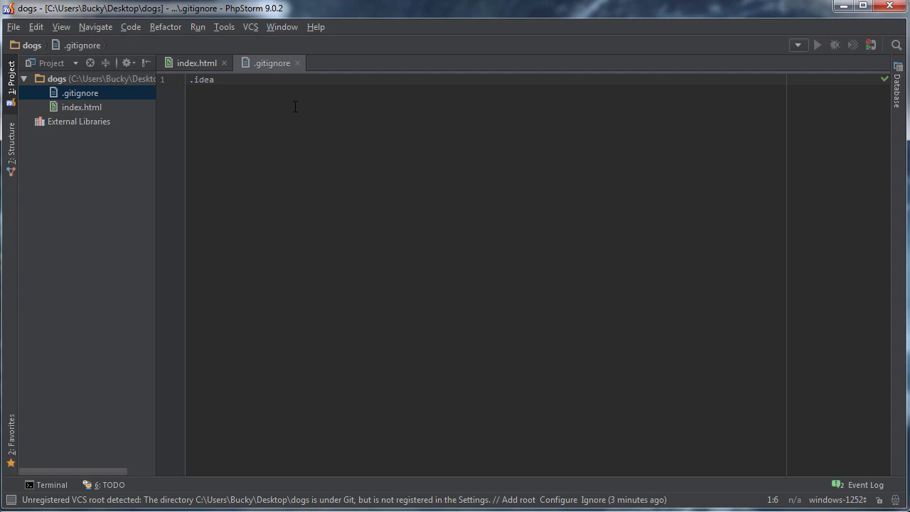
mouse_move(304, 151)
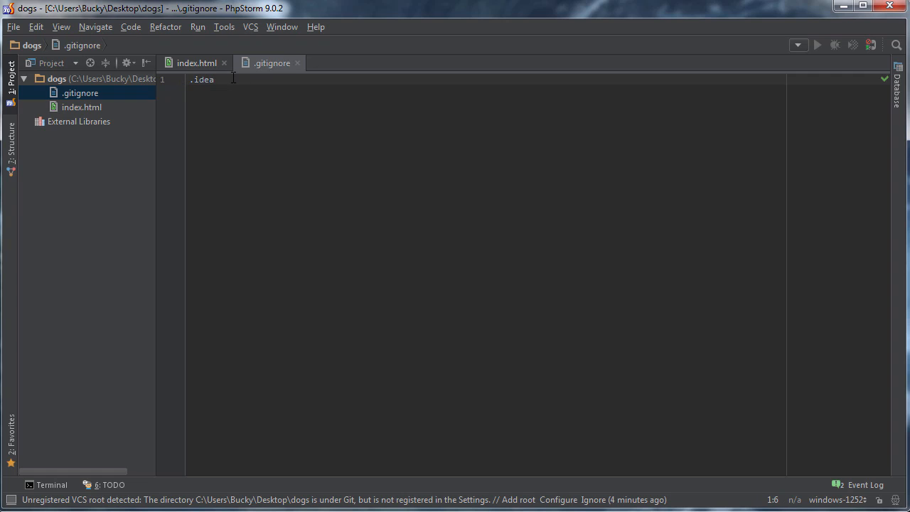
key("Return")
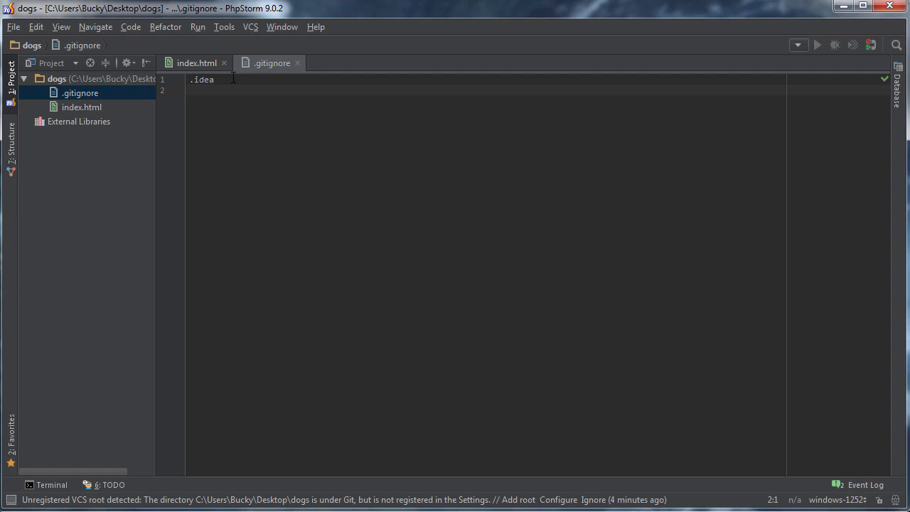
Write an example admin/settings.html ignore line, then remove it again
type("a")
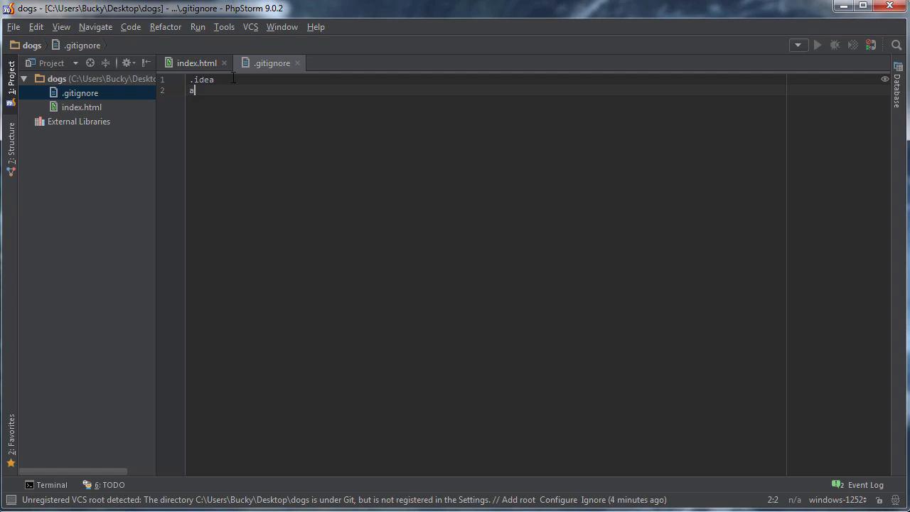
type("dmin/settin")
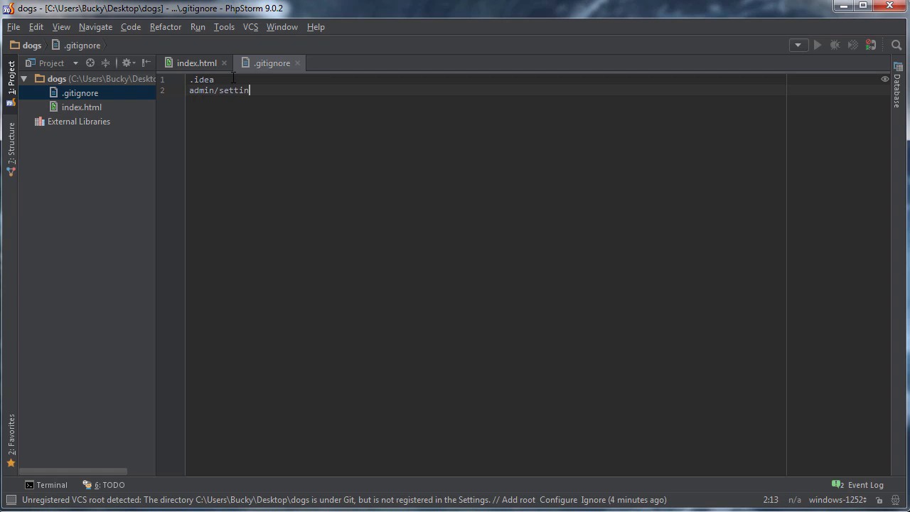
type("gs.html")
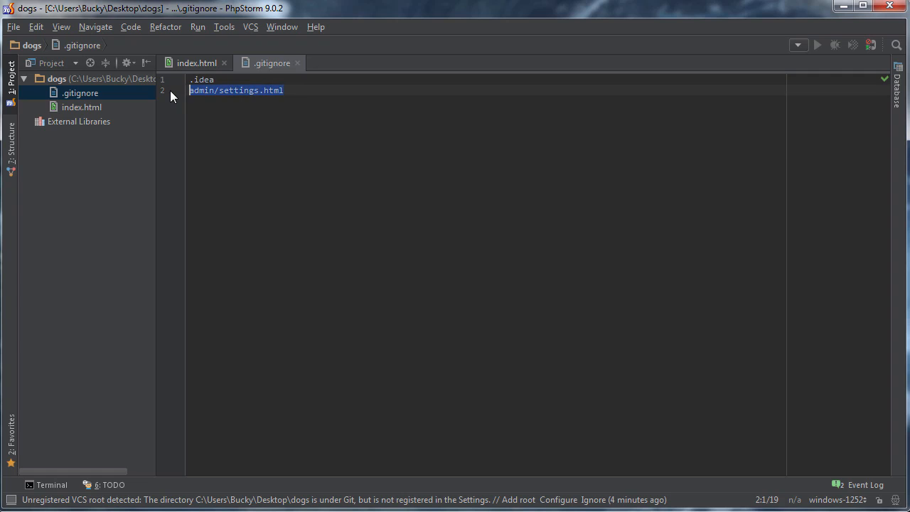
key("Delete")
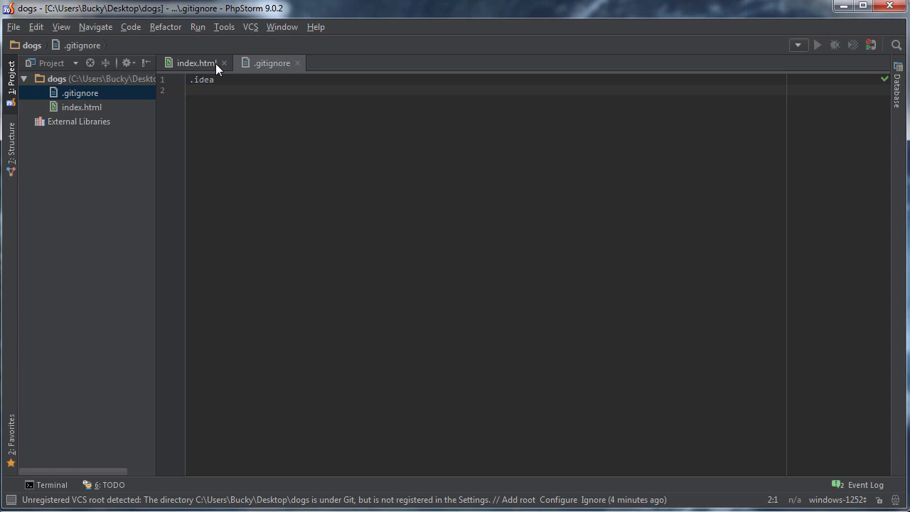
mouse_move(274, 62)
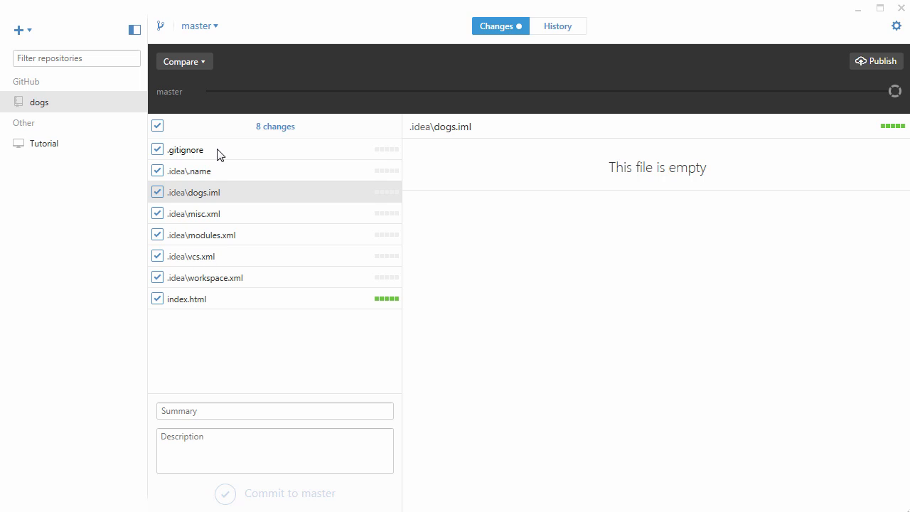
mouse_move(60, 148)
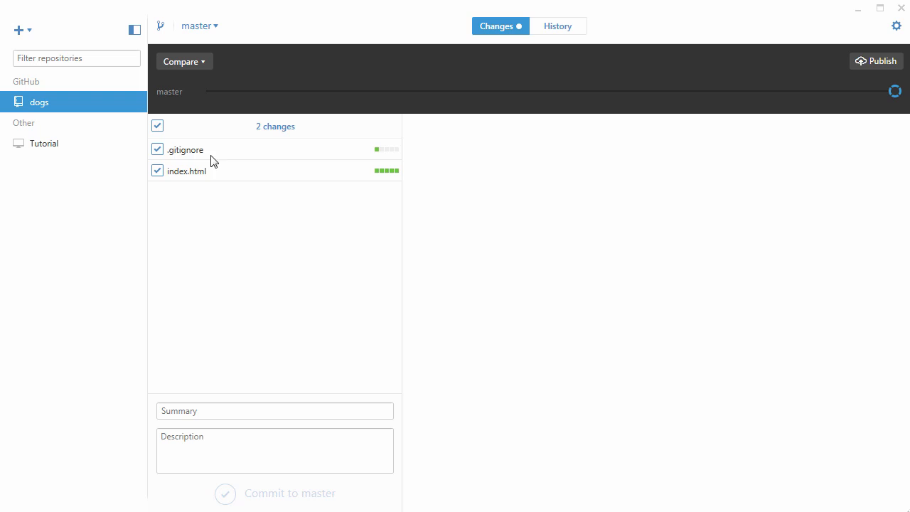
mouse_move(202, 169)
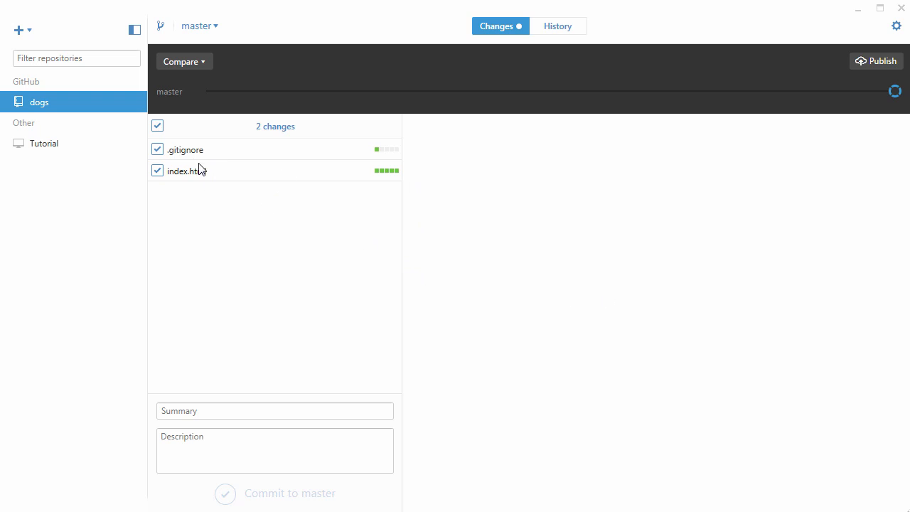
mouse_move(221, 185)
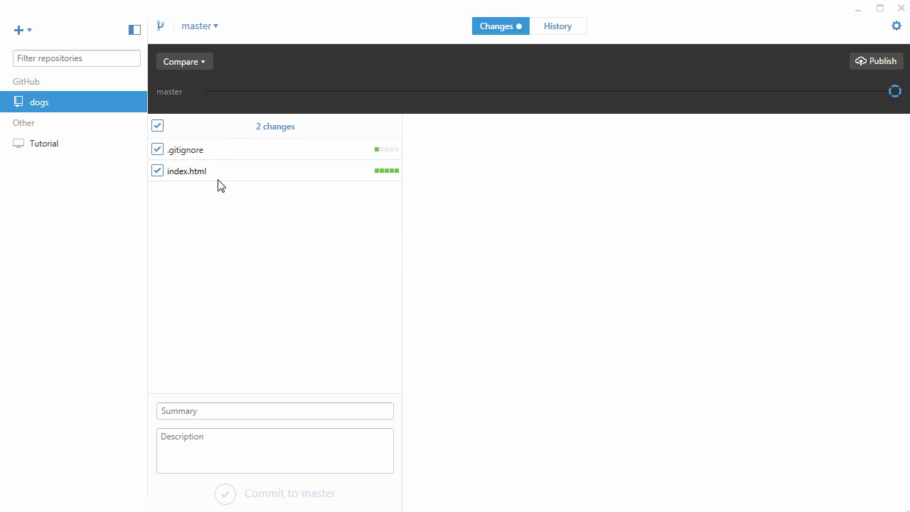
mouse_move(204, 162)
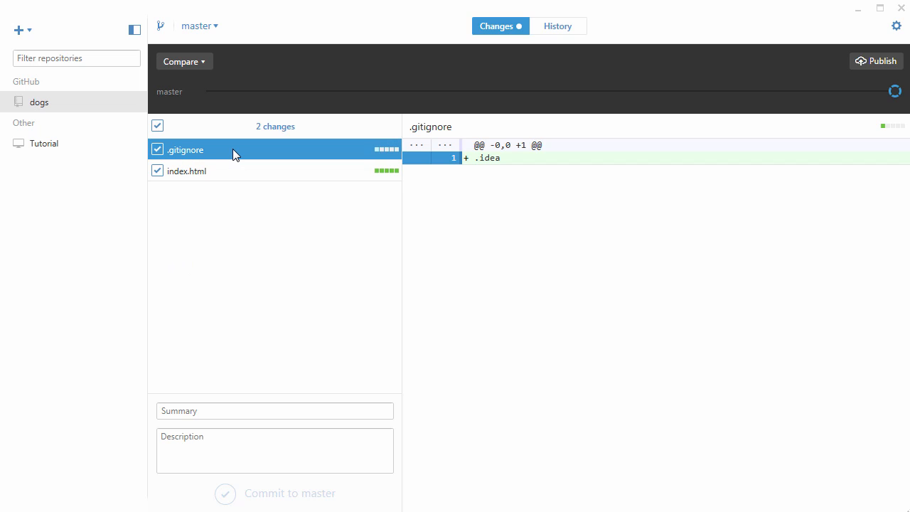
mouse_move(222, 154)
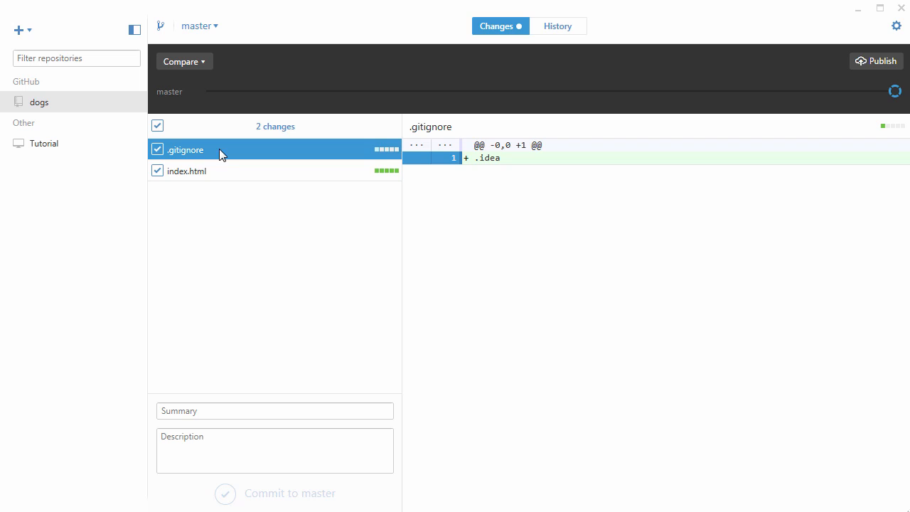
mouse_move(197, 176)
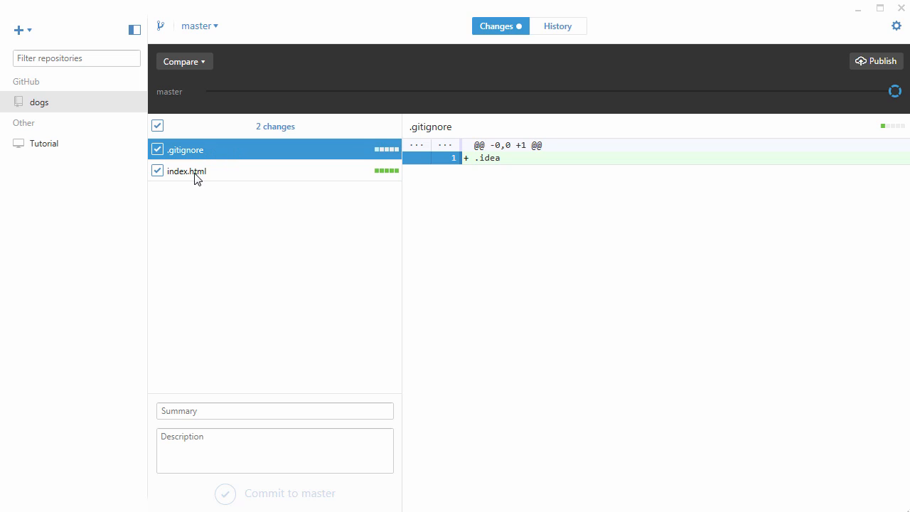
Review index.html's added lines among the two remaining changes and focus the commit summary
left_click(187, 170)
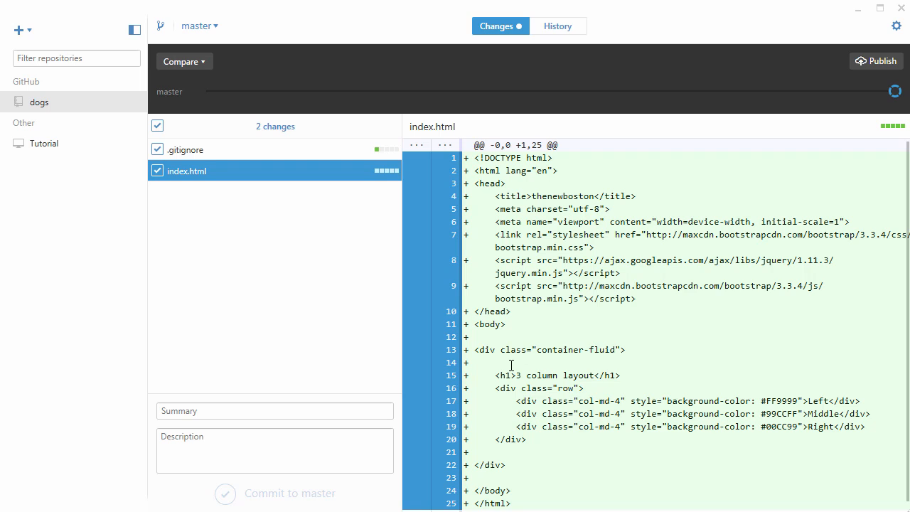
left_click(274, 409)
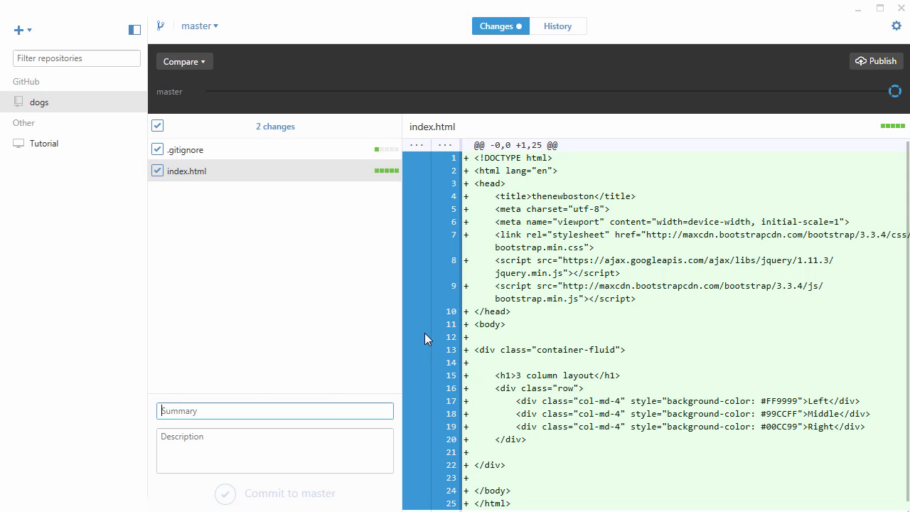
mouse_move(404, 370)
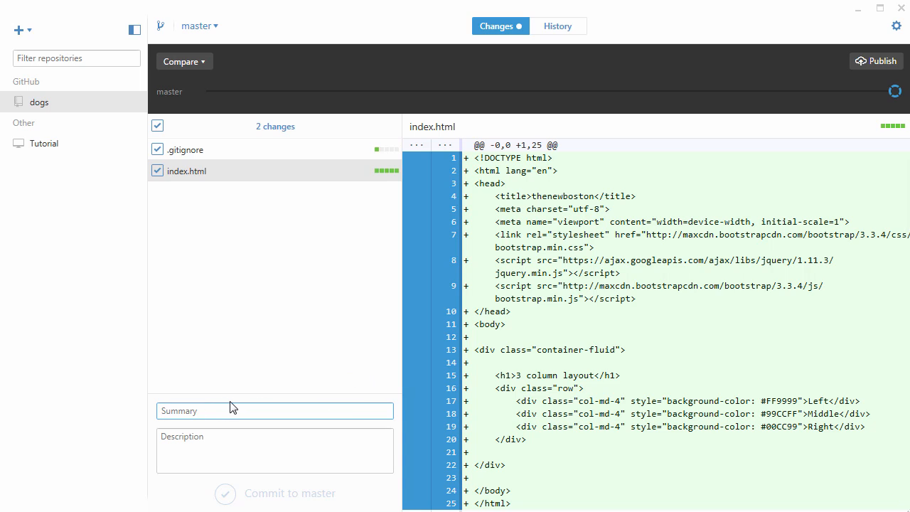
Commit the changes to master with the summary 'Created a homepage for the website'
type("Create")
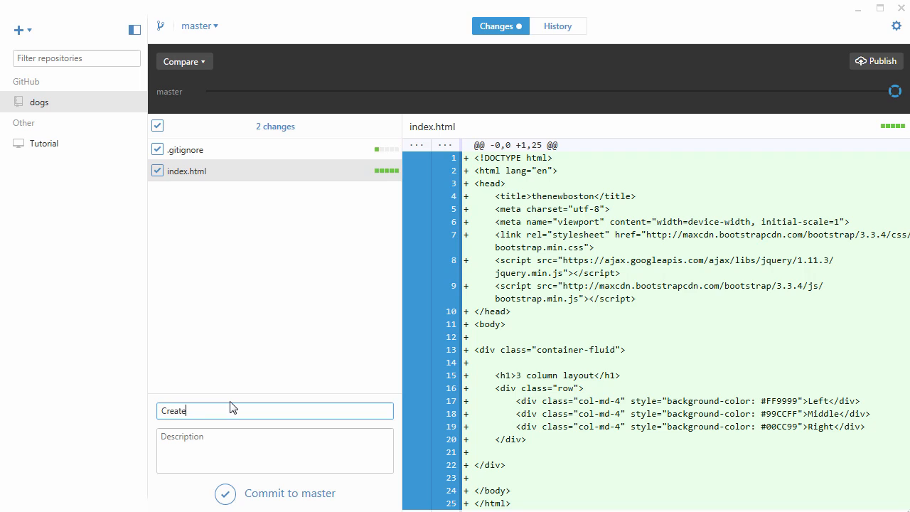
type("d a homepage for the")
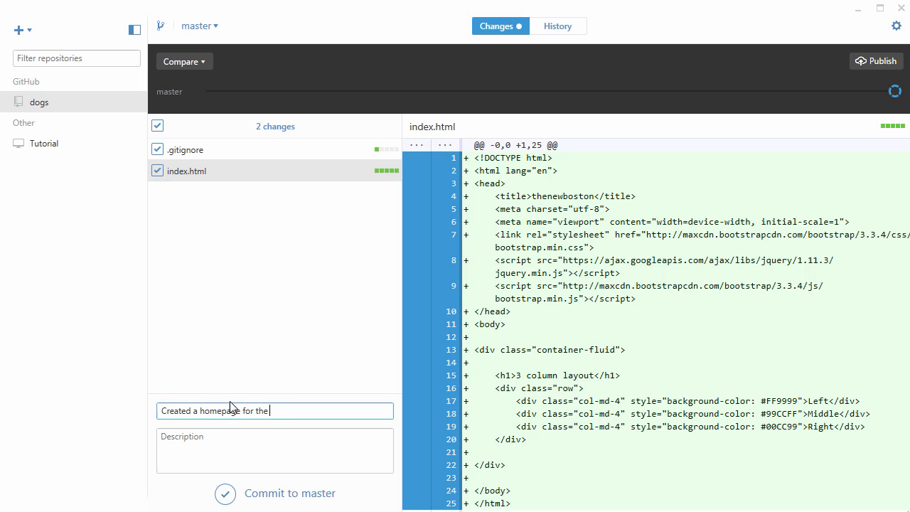
type("website")
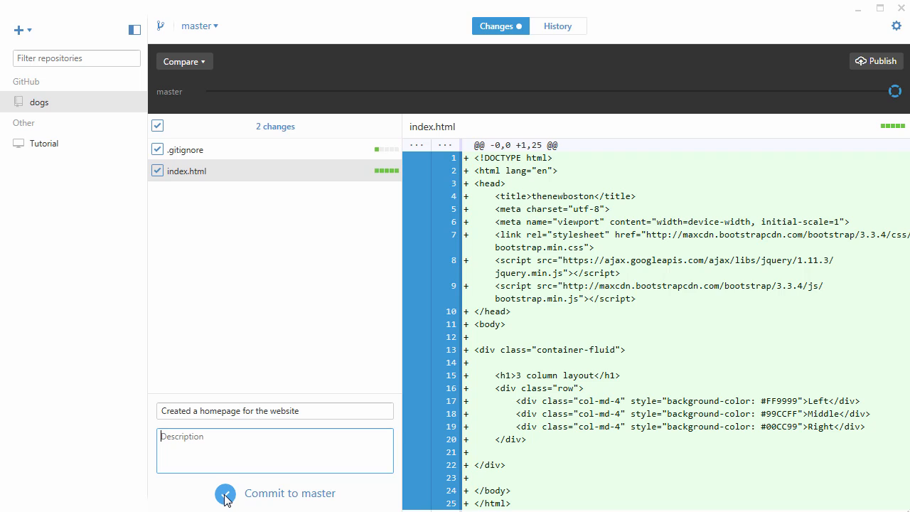
left_click(225, 494)
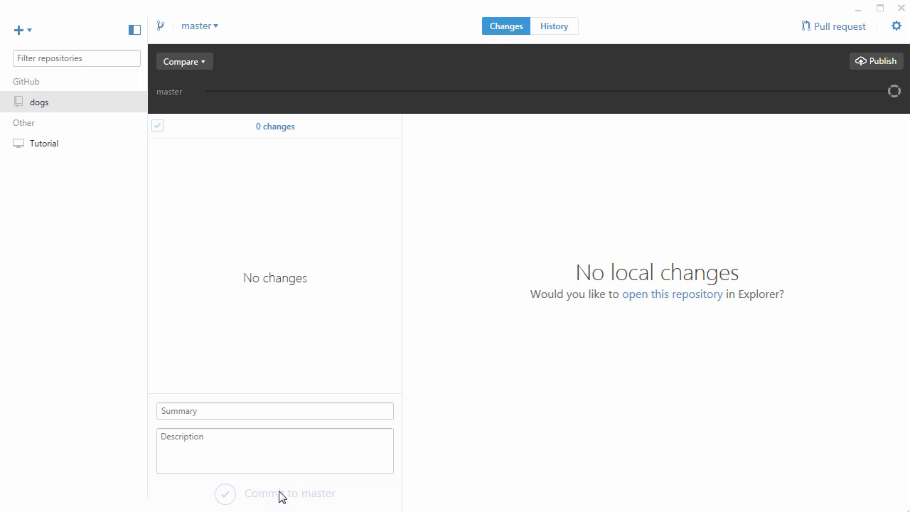
Publish the dogs repository's master branch to GitHub and let it sync
left_click(275, 494)
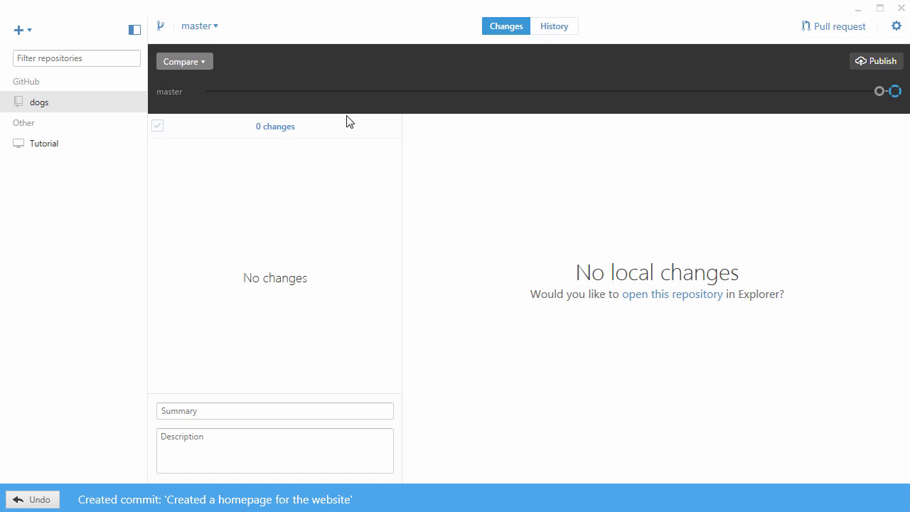
mouse_move(876, 60)
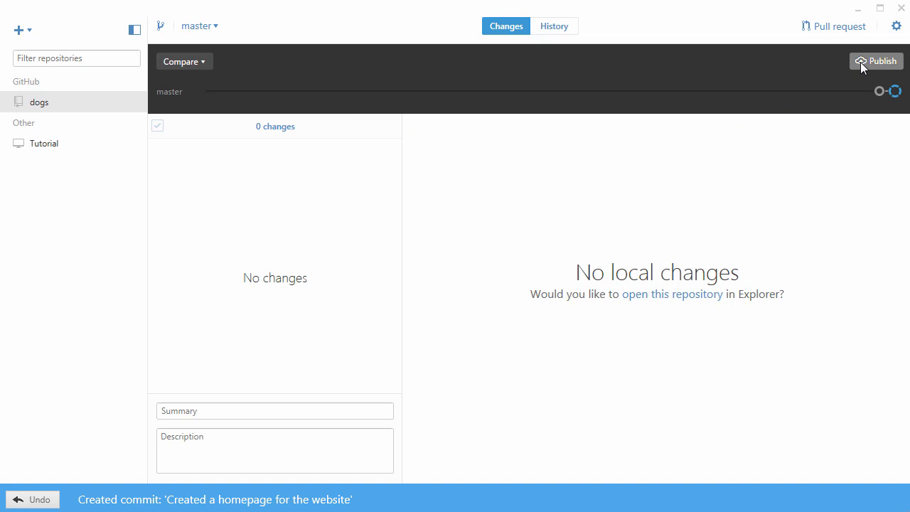
mouse_move(876, 60)
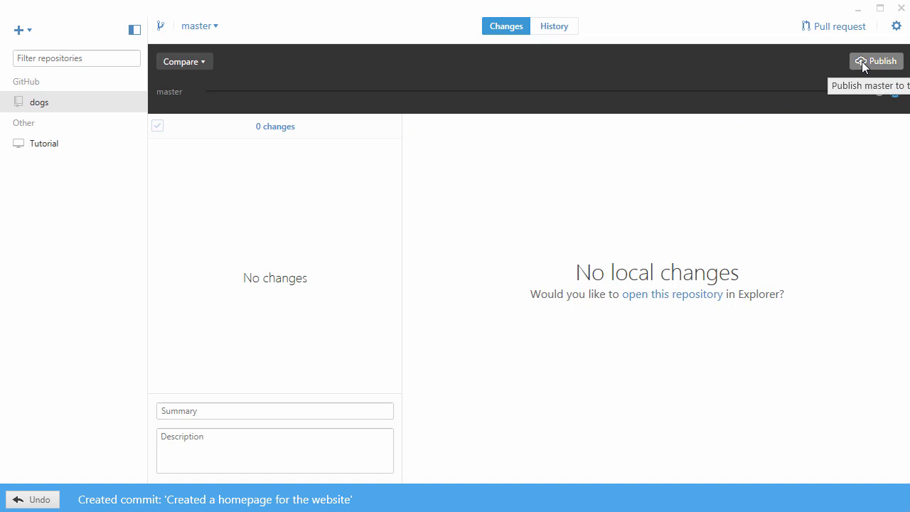
left_click(878, 59)
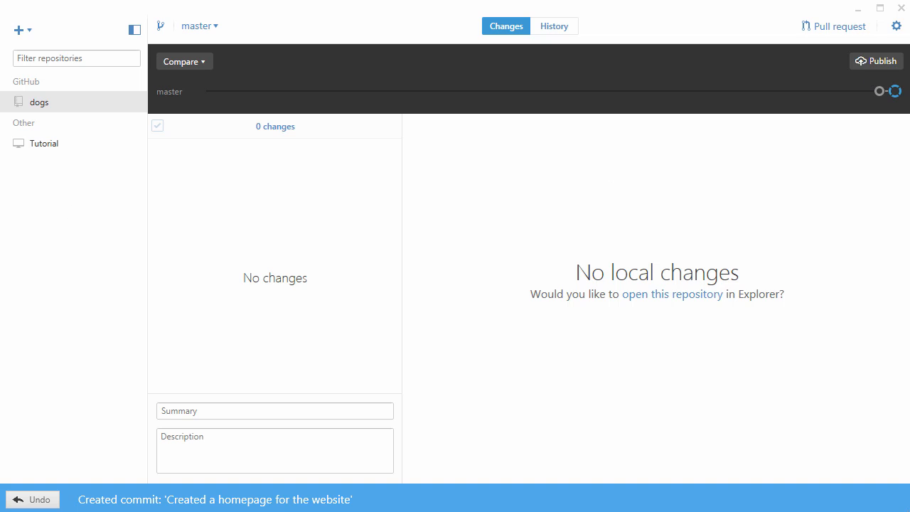
mouse_move(447, 228)
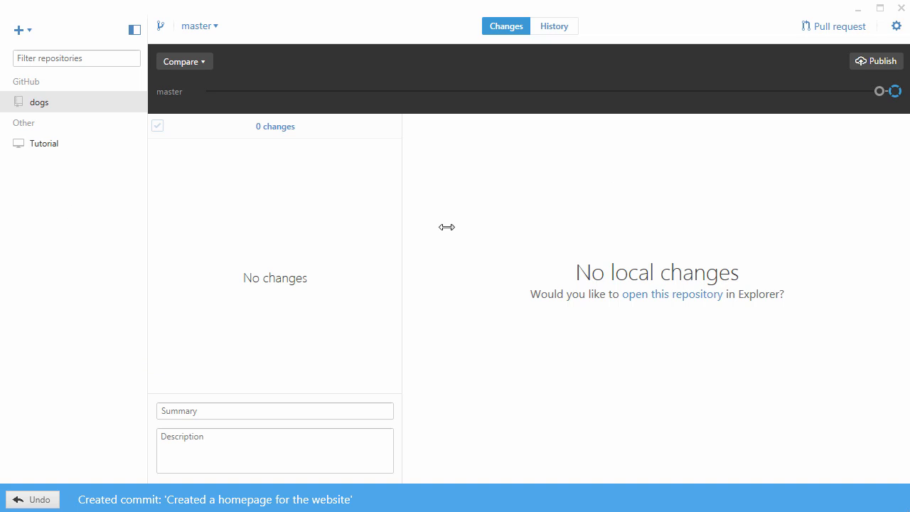
mouse_move(882, 61)
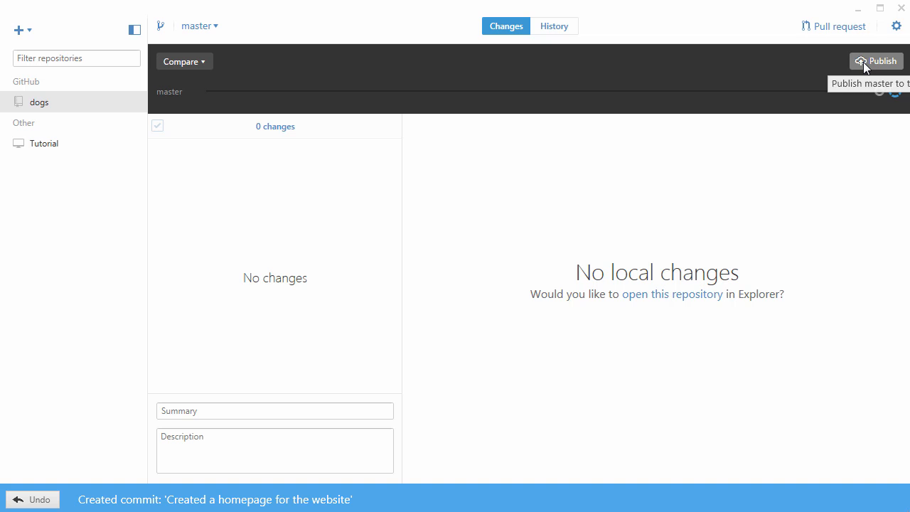
left_click(877, 59)
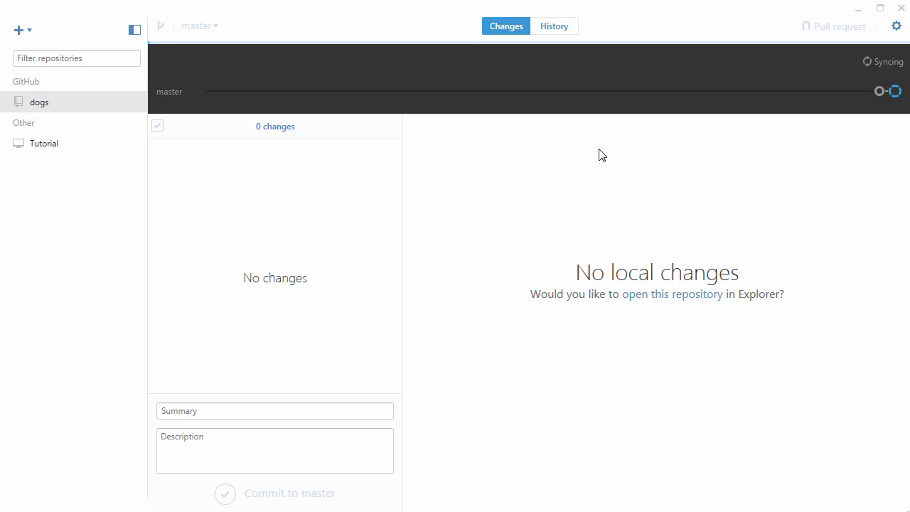
mouse_move(865, 70)
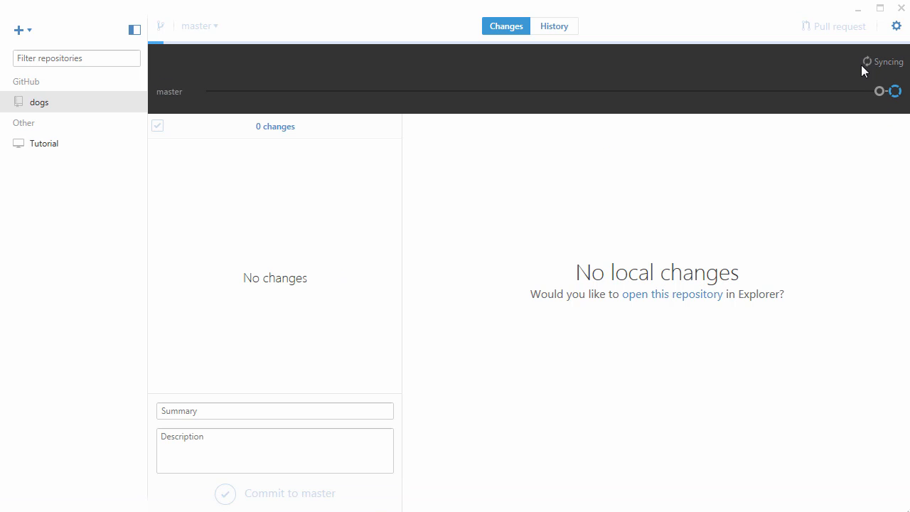
mouse_move(535, 176)
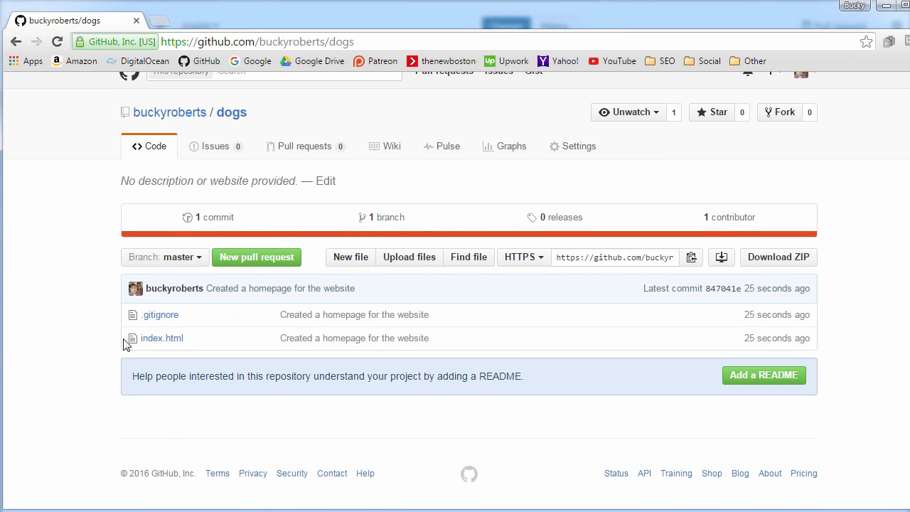
mouse_move(162, 339)
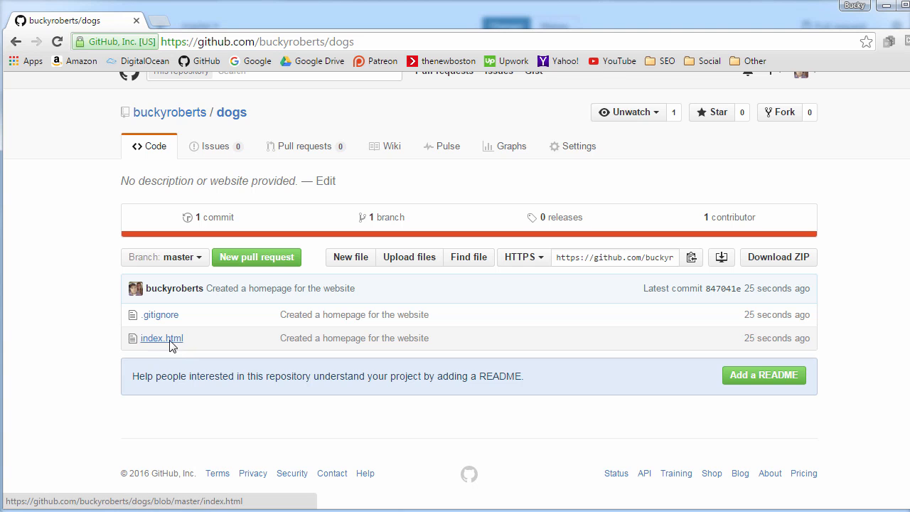
left_click(162, 339)
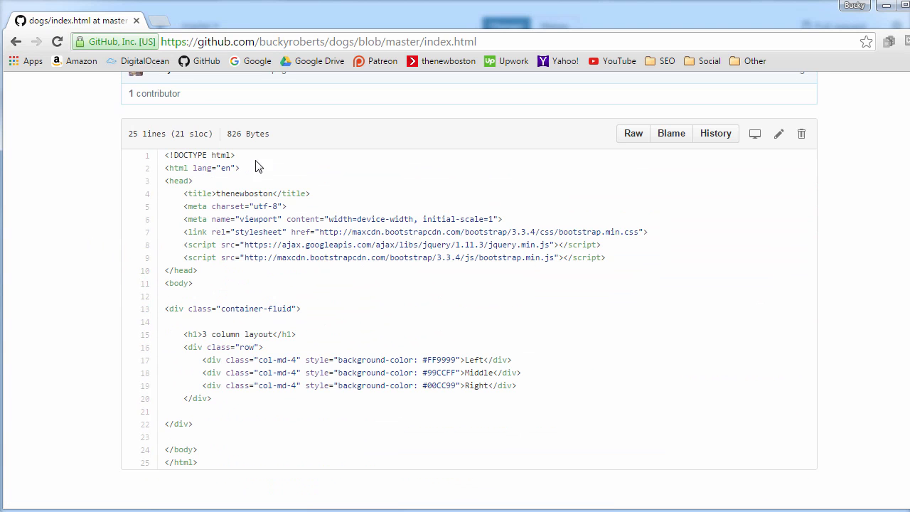
scroll("down", 3)
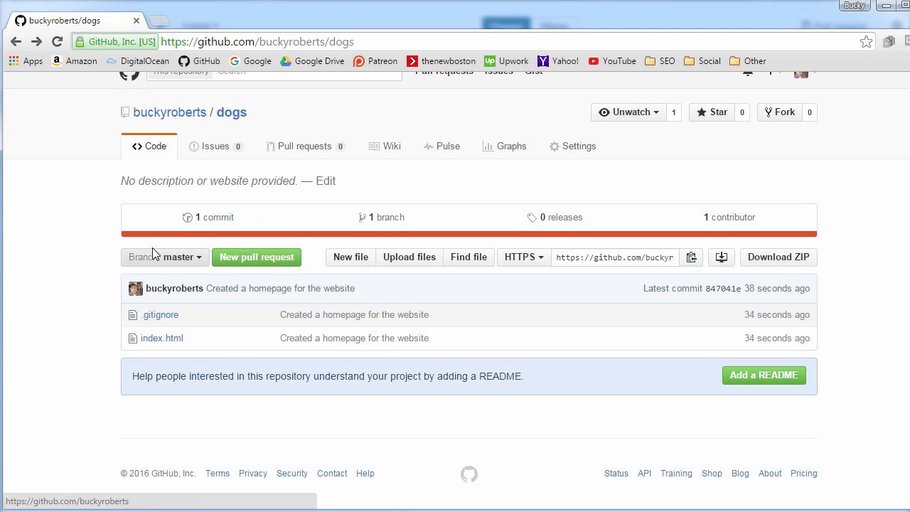
scroll("up", 3)
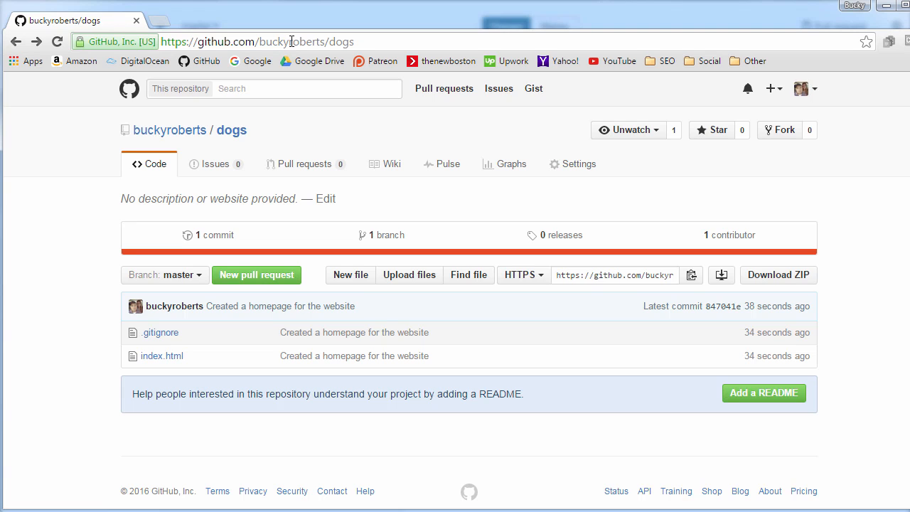
mouse_move(249, 183)
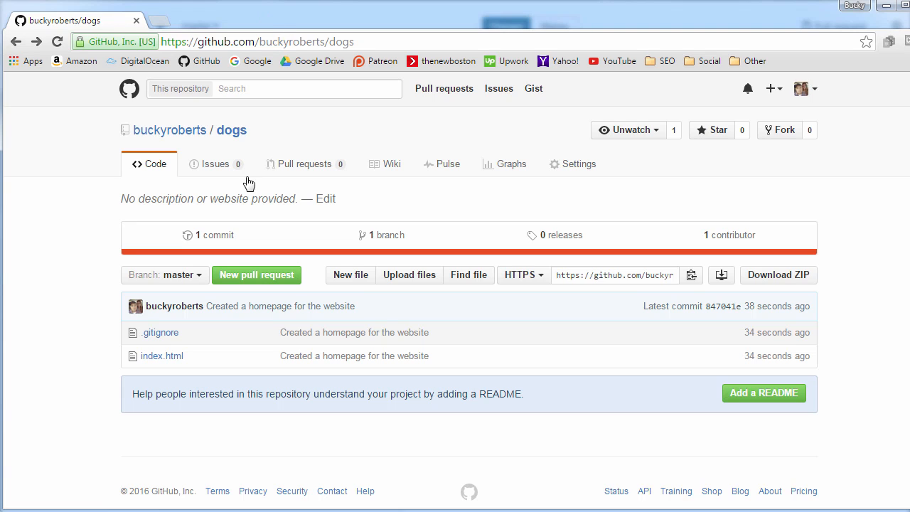
mouse_move(228, 46)
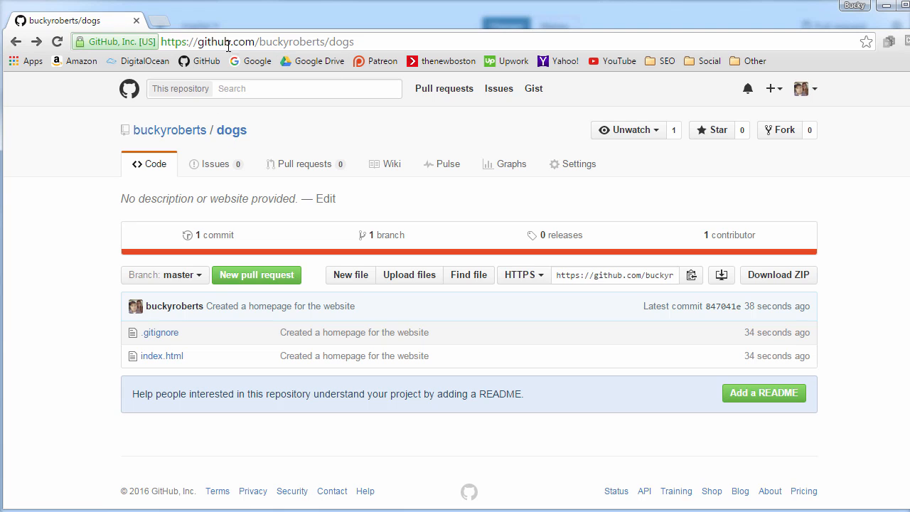
mouse_move(239, 41)
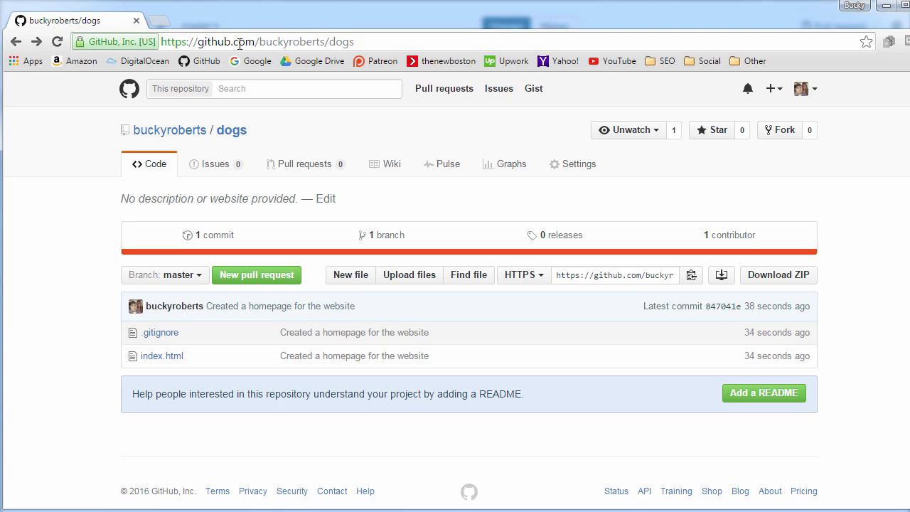
mouse_move(262, 42)
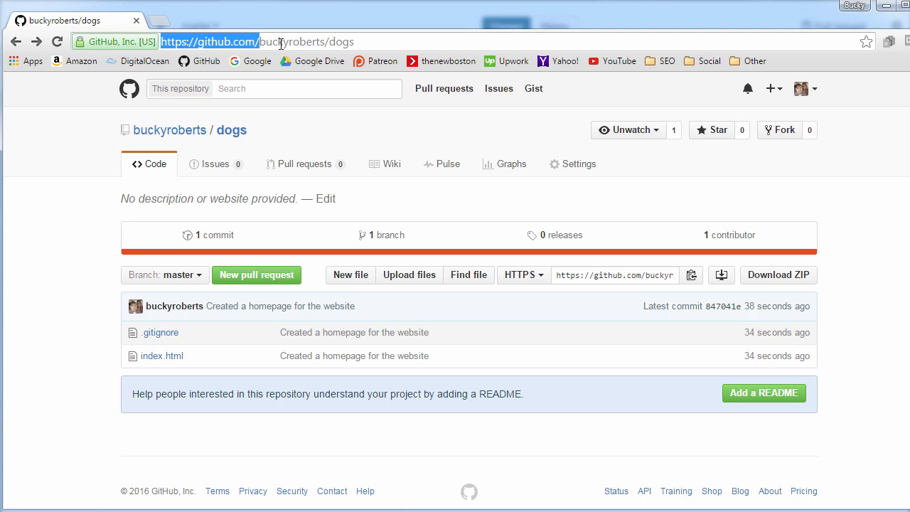
double_click(291, 41)
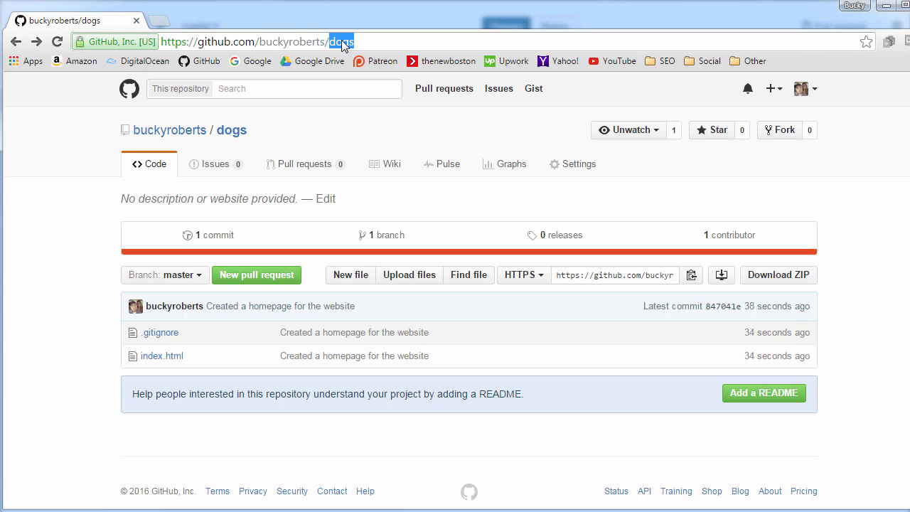
mouse_move(285, 119)
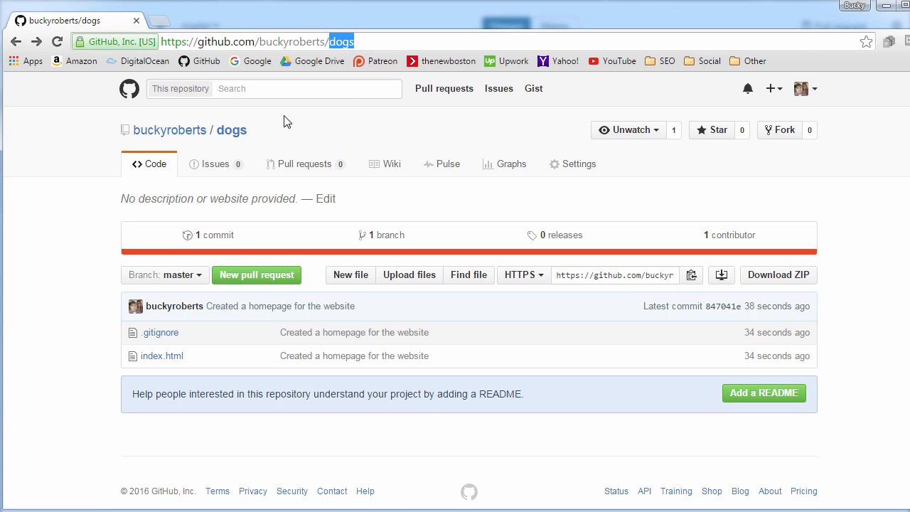
mouse_move(241, 49)
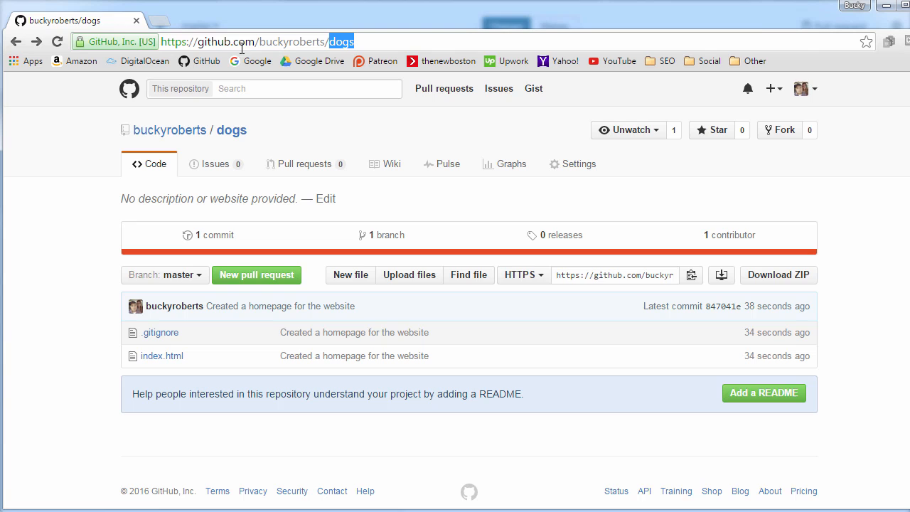
double_click(293, 41)
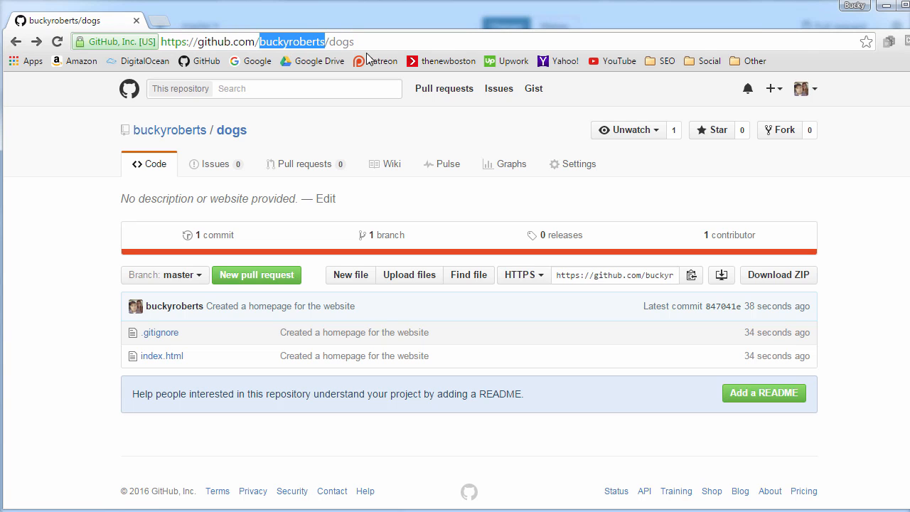
double_click(340, 41)
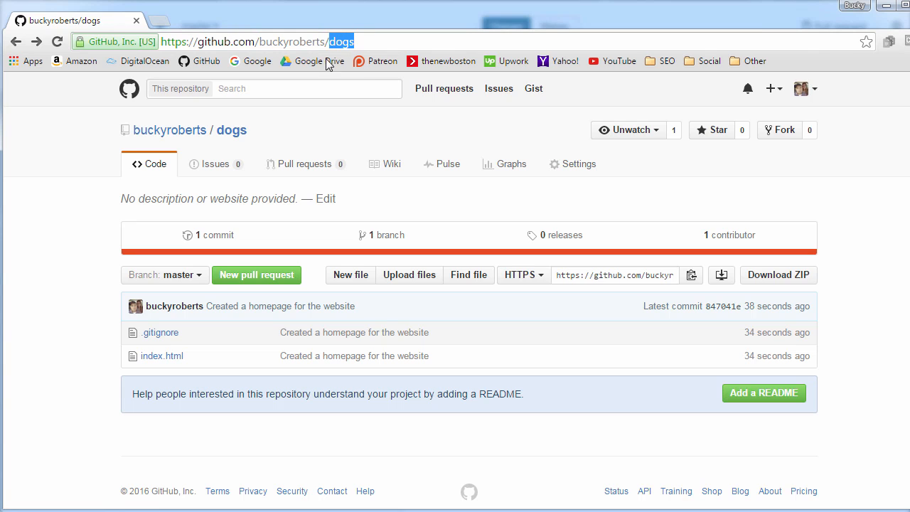
mouse_move(530, 398)
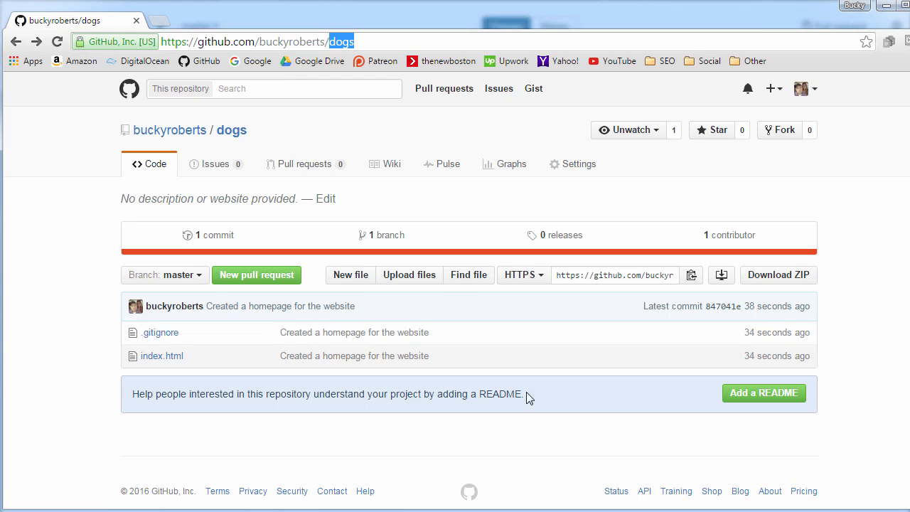
mouse_move(507, 373)
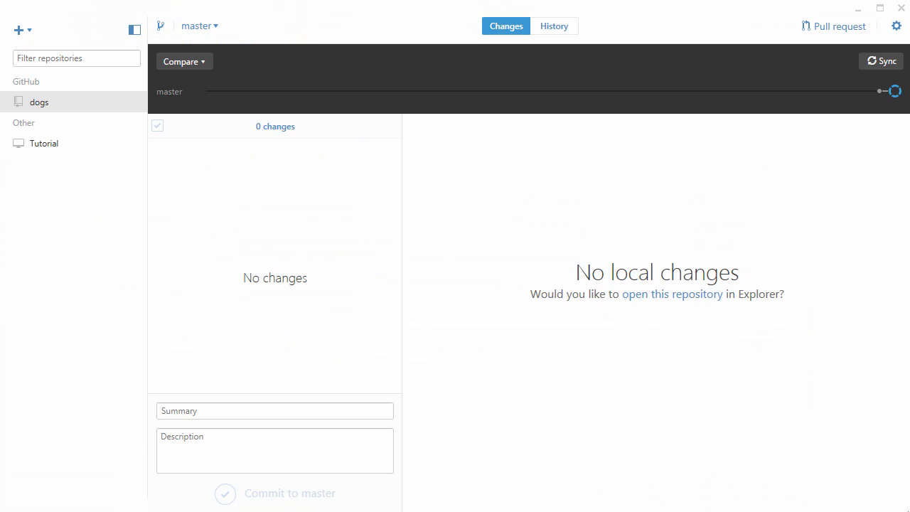
mouse_move(310, 261)
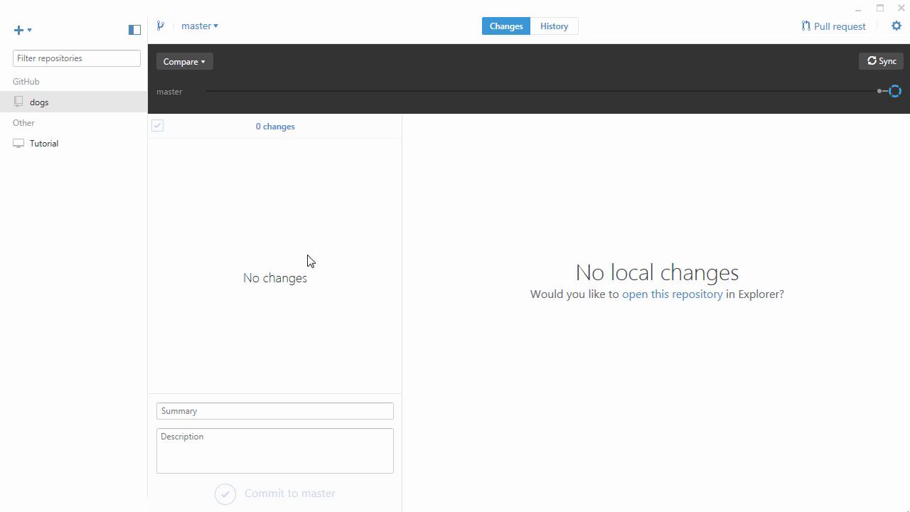
mouse_move(301, 245)
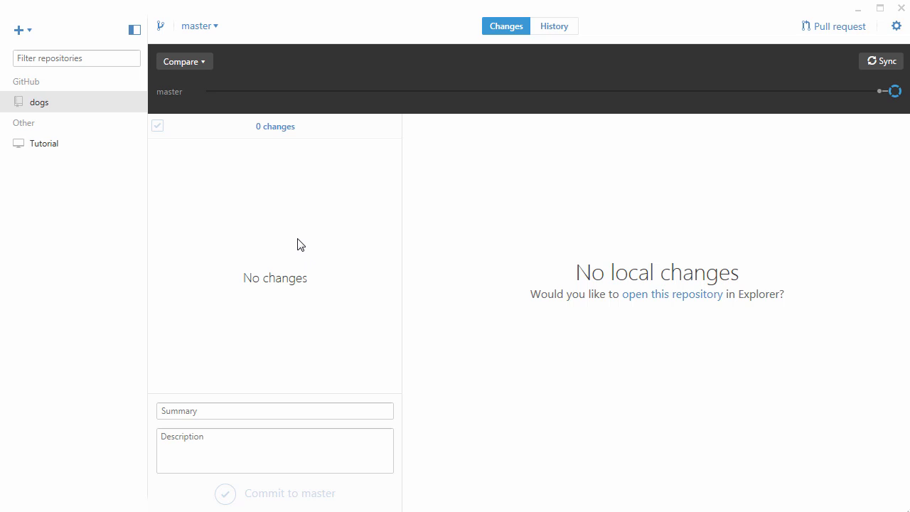